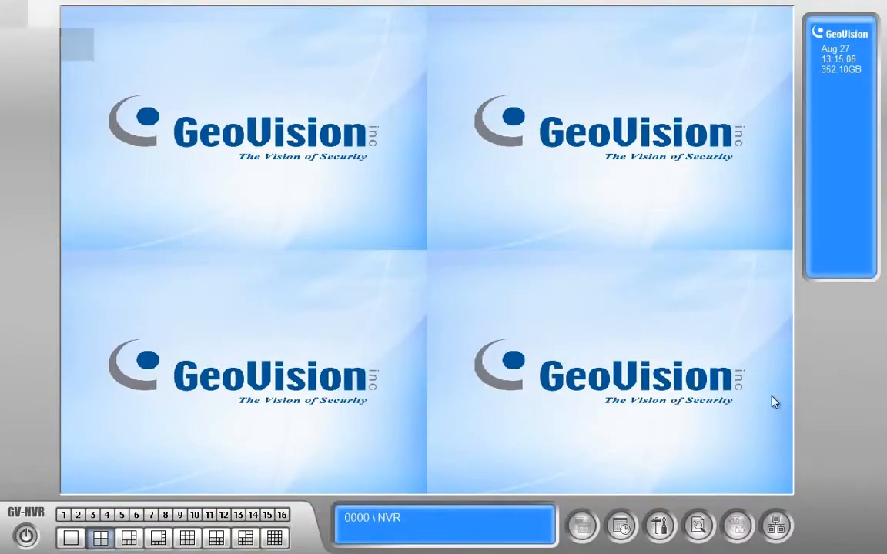
Minimize the GV-NVR surveillance monitor to the taskbar via its power menu.
left_click(25, 535)
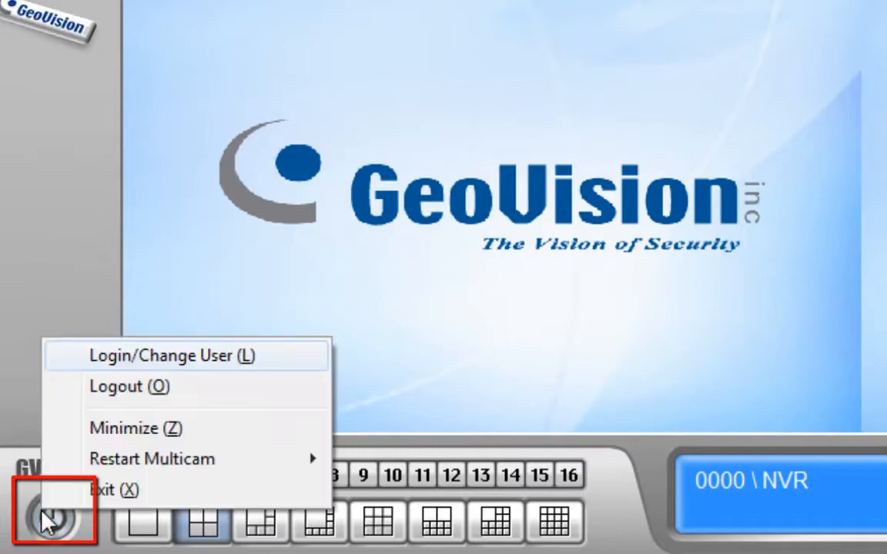
left_click(124, 428)
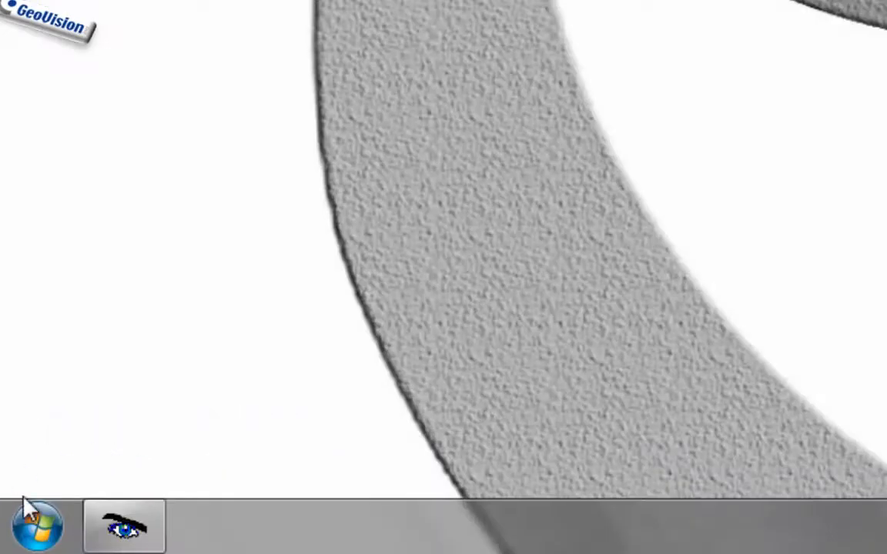
Enter ncpa.cpl in the Start menu search to reach Network Connections.
left_click(36, 526)
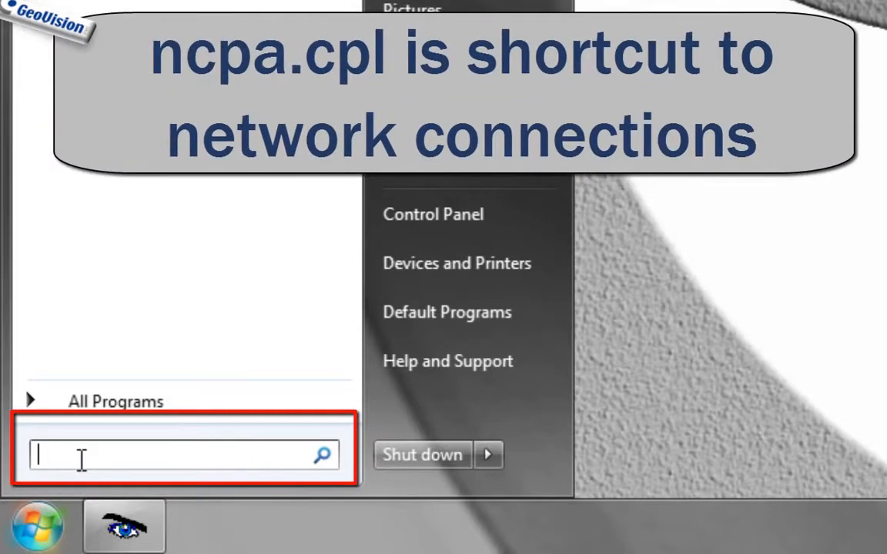
type("ncp")
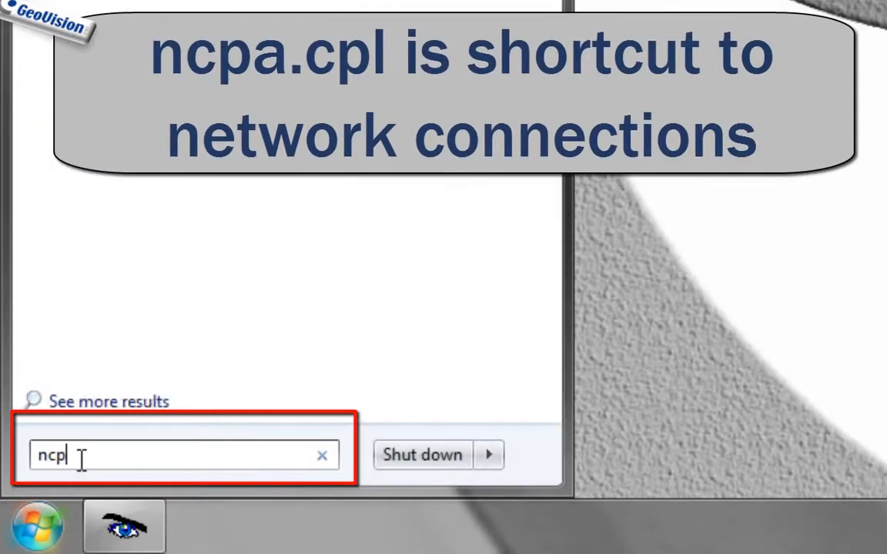
type("a.cpl")
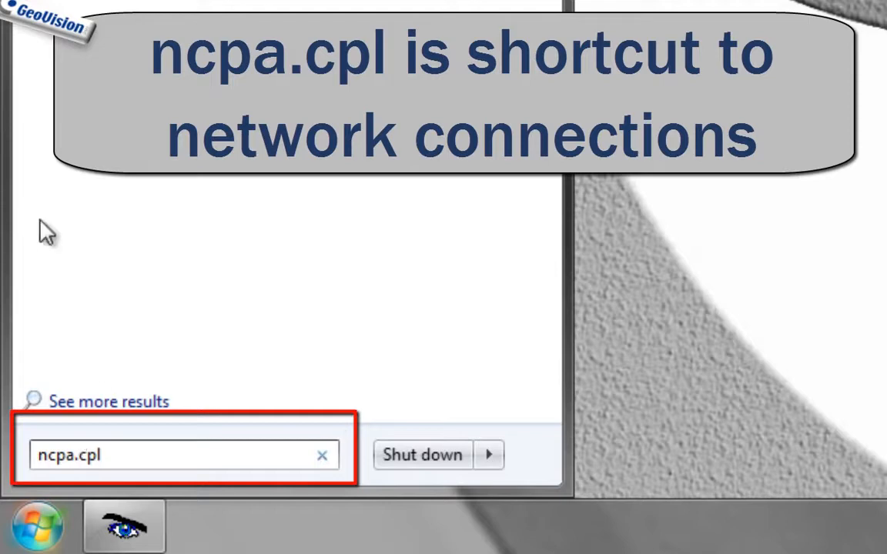
mouse_move(344, 215)
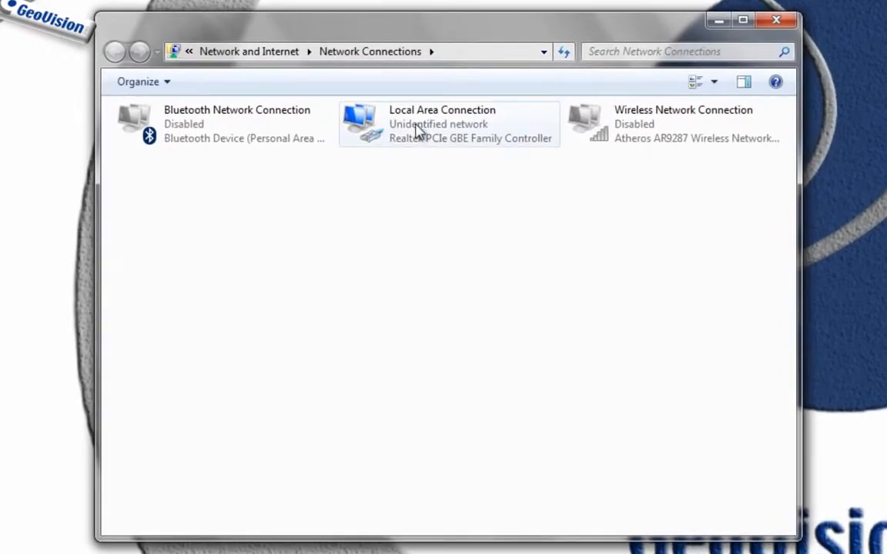
mouse_move(419, 138)
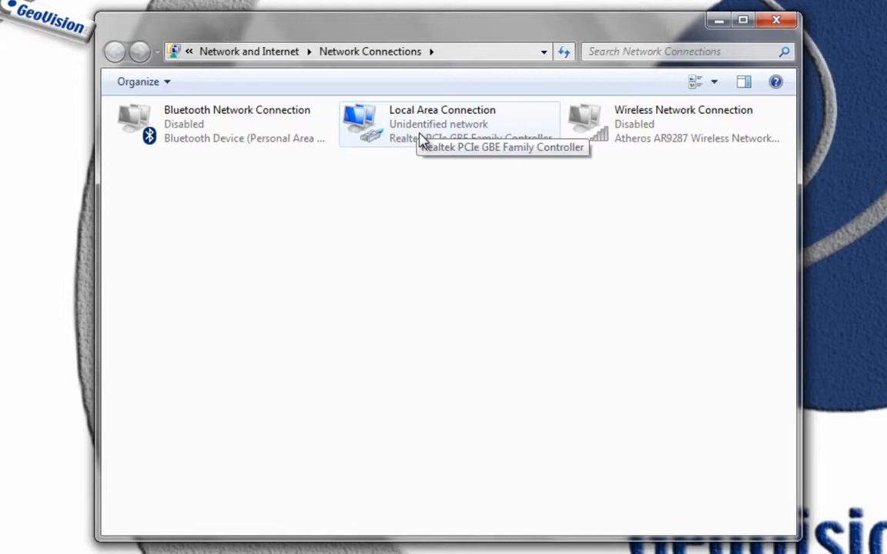
Bring up the Local Area Connection Properties from its right-click menu.
right_click(442, 123)
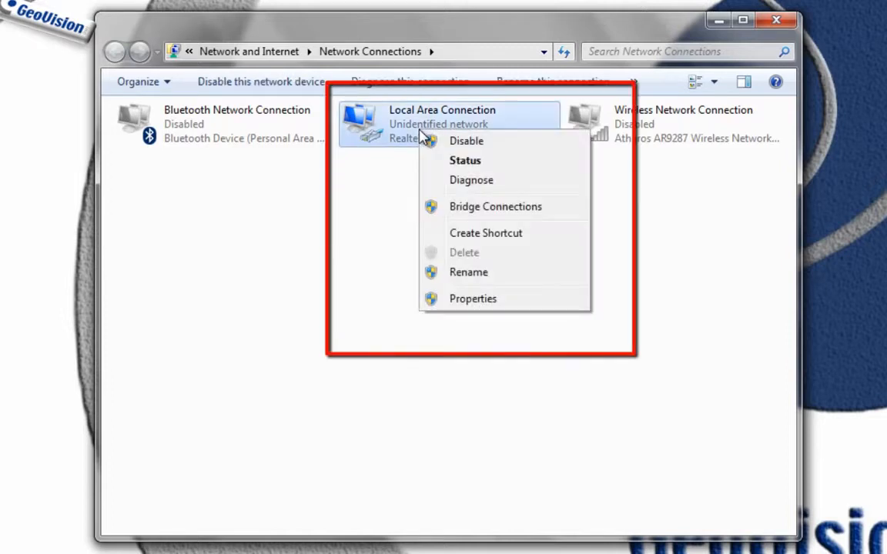
mouse_move(473, 299)
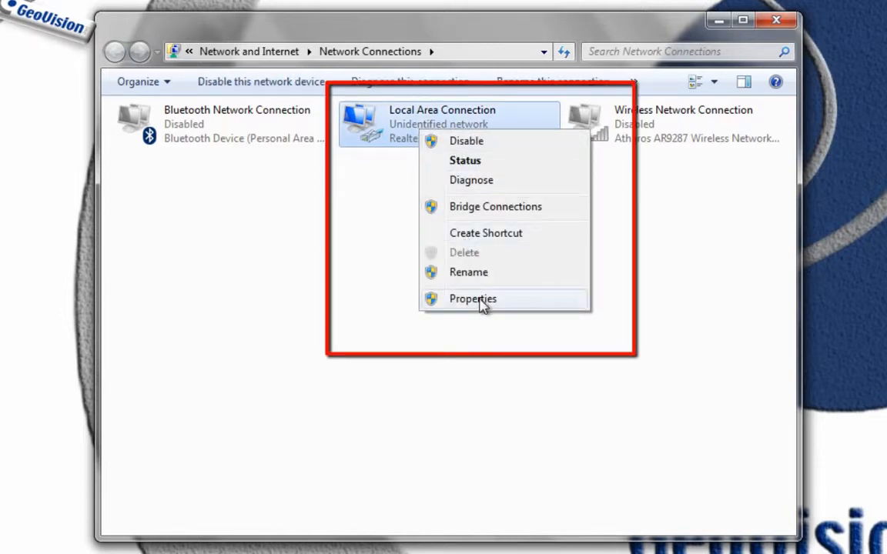
left_click(473, 299)
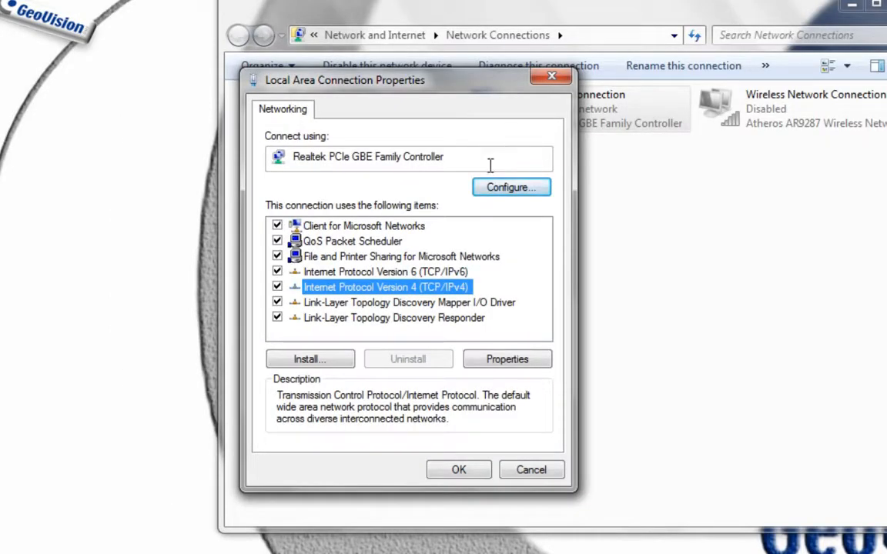
mouse_move(508, 177)
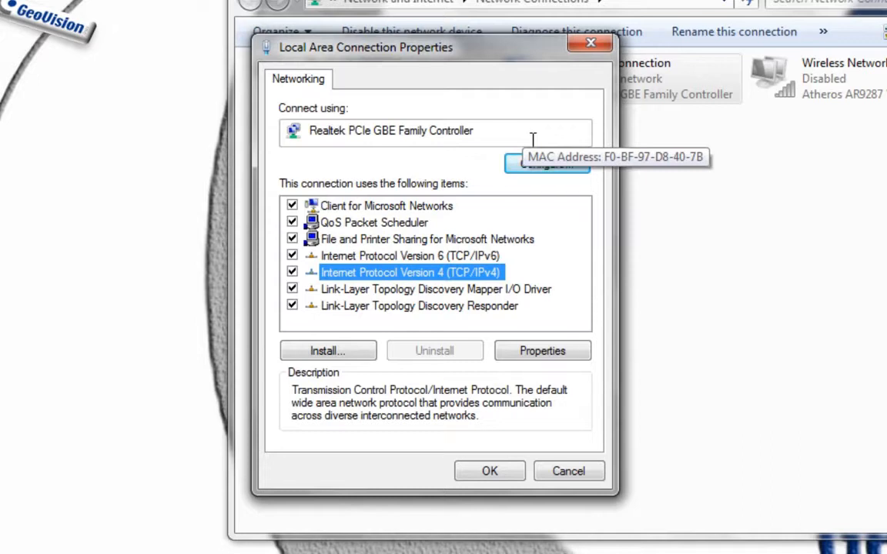
mouse_move(371, 289)
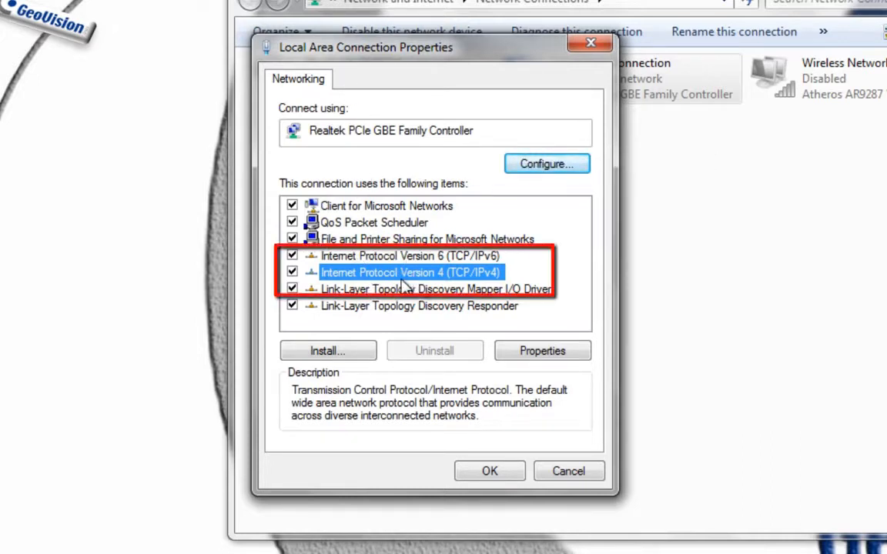
Give the connection the fixed IPv4 address 192.168.0.2 with subnet mask 255.255.255.0.
left_click(542, 350)
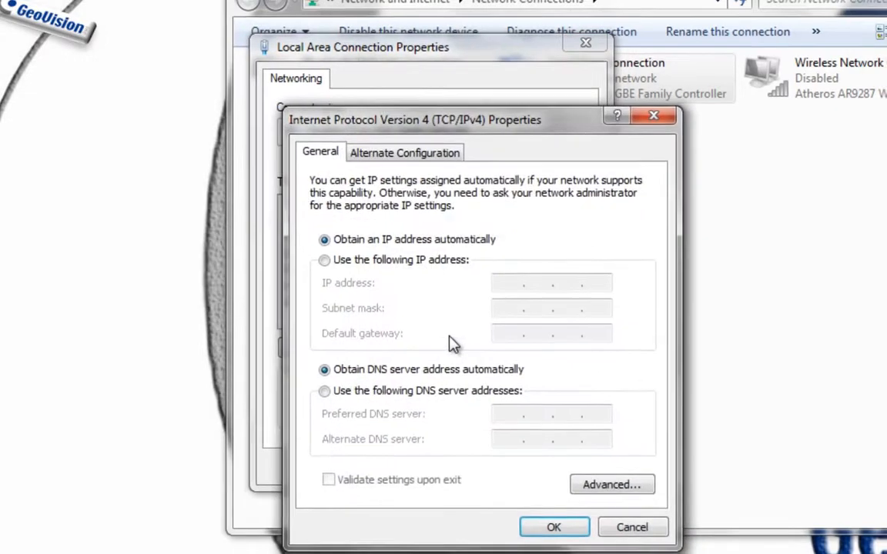
left_click(324, 260)
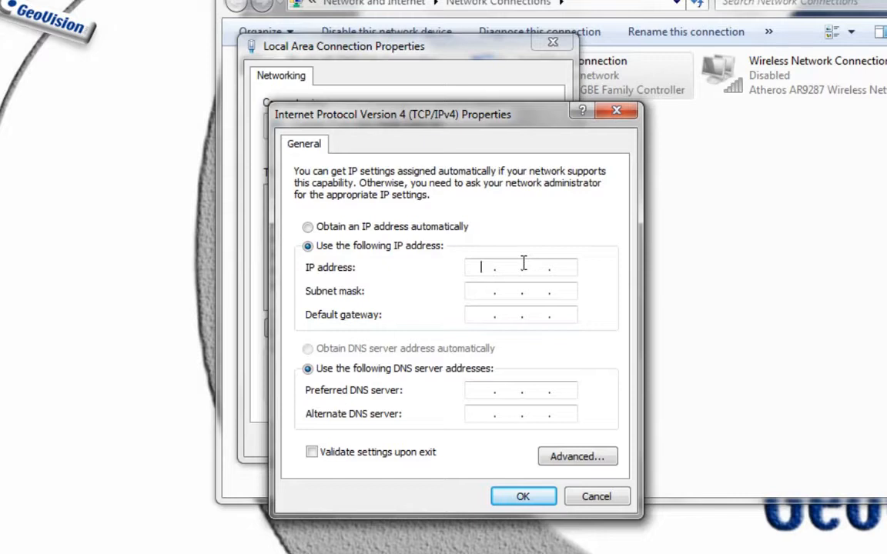
type("192.168")
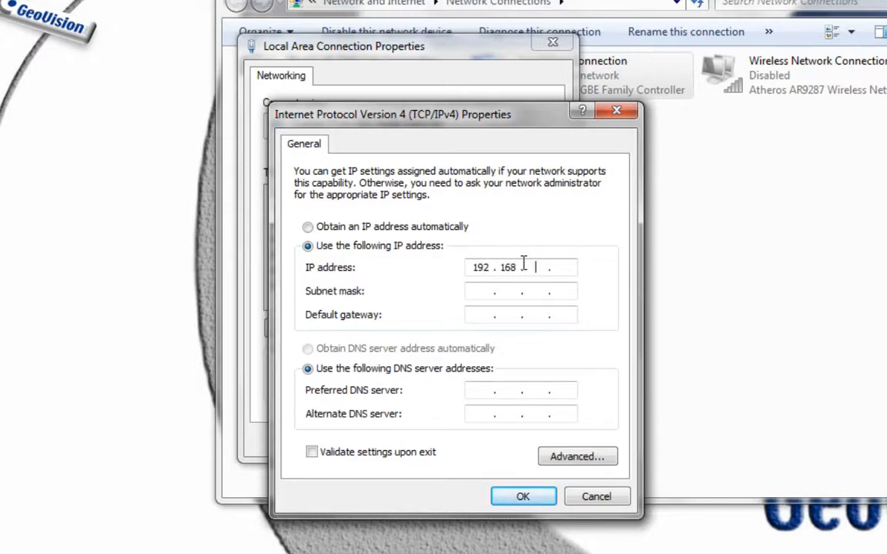
type("0.2")
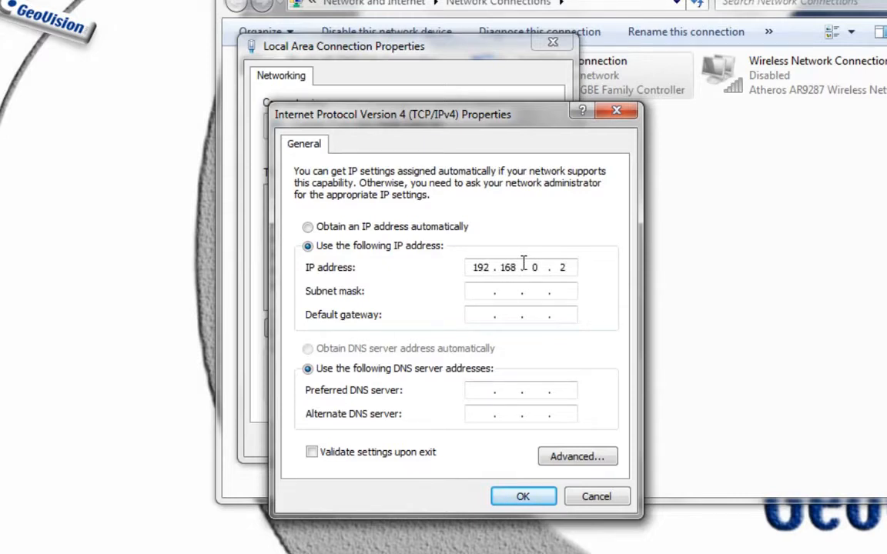
left_click(521, 291)
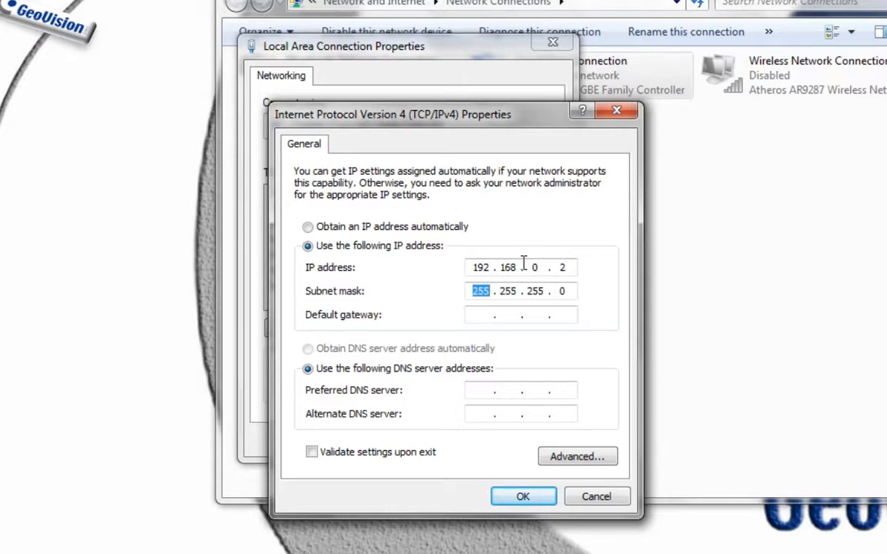
left_click(492, 314)
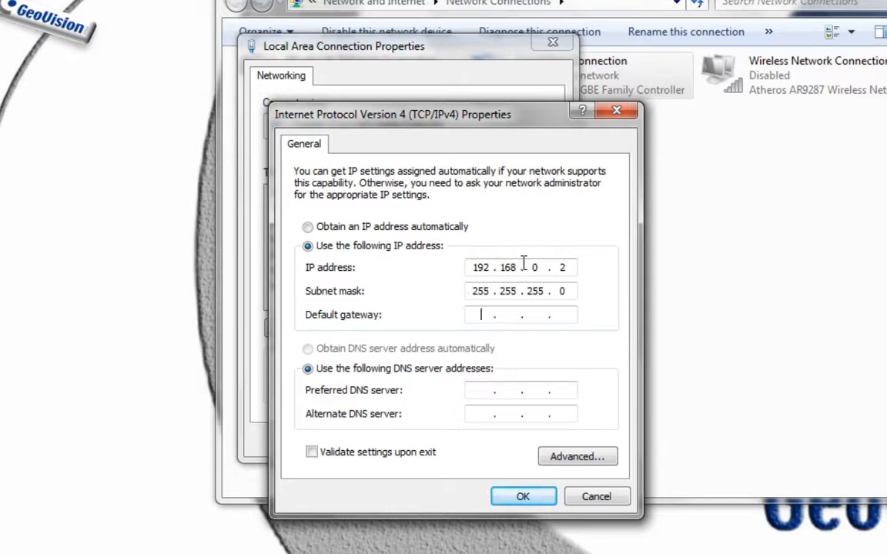
Set default gateway and preferred DNS to 192.168.0.1 and confirm the IPv4 settings.
type("192.168")
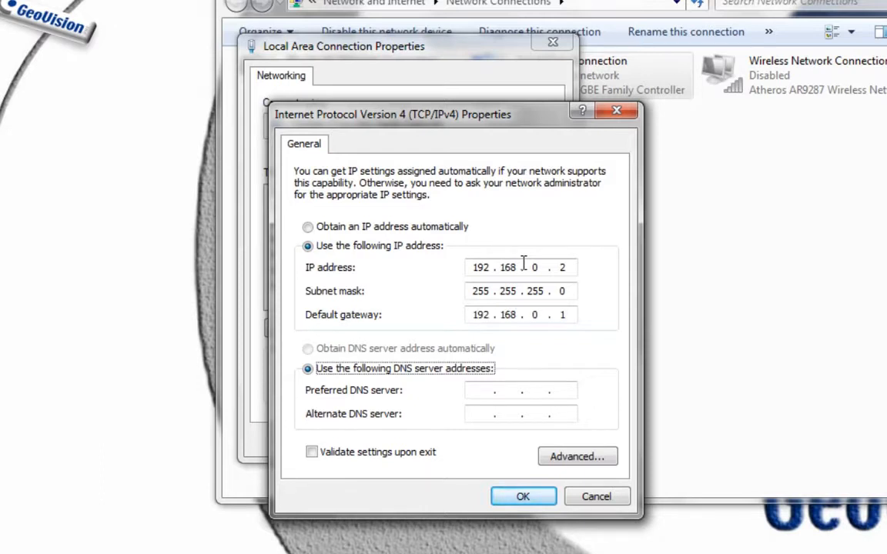
type("192 . . .")
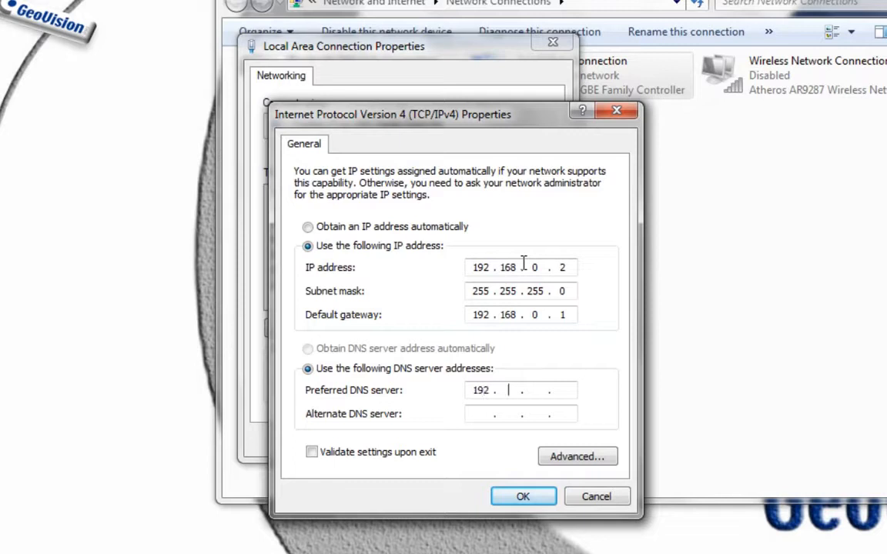
type("168.0.1")
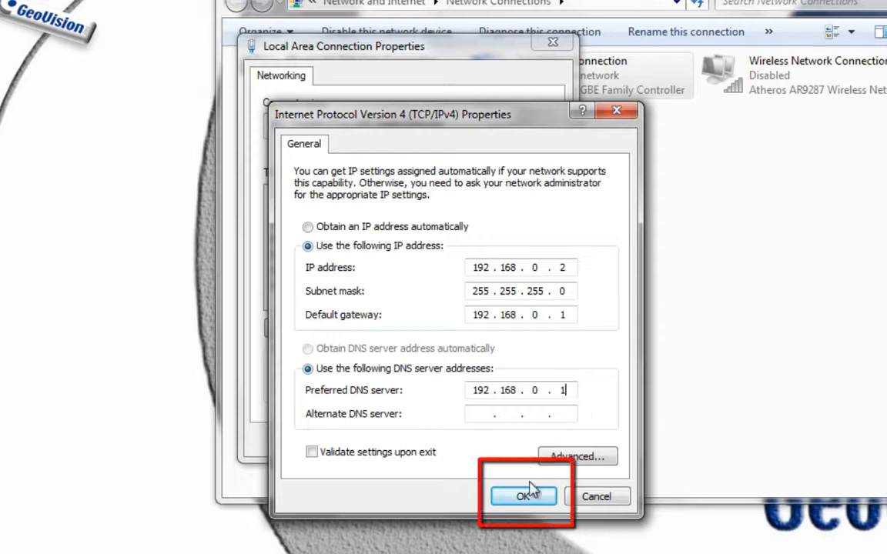
left_click(523, 496)
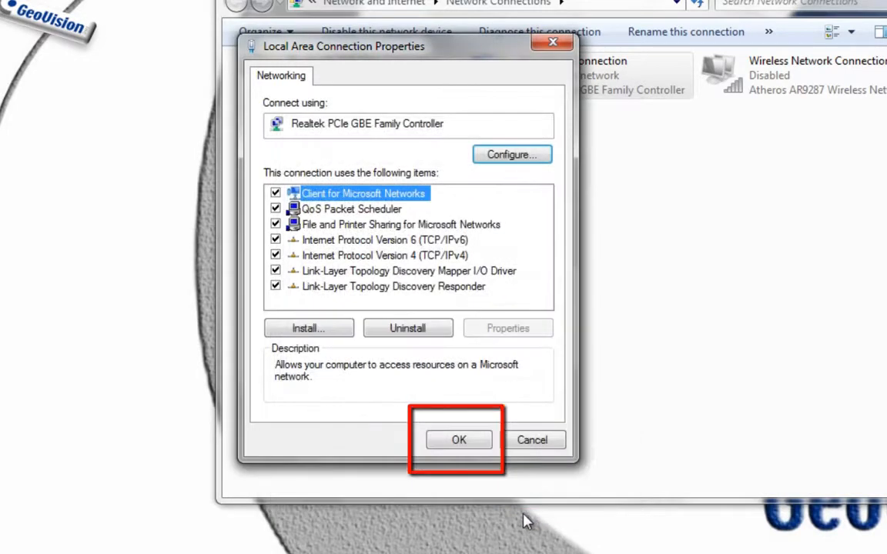
Confirm the connection properties and close the Network Connections window.
left_click(458, 439)
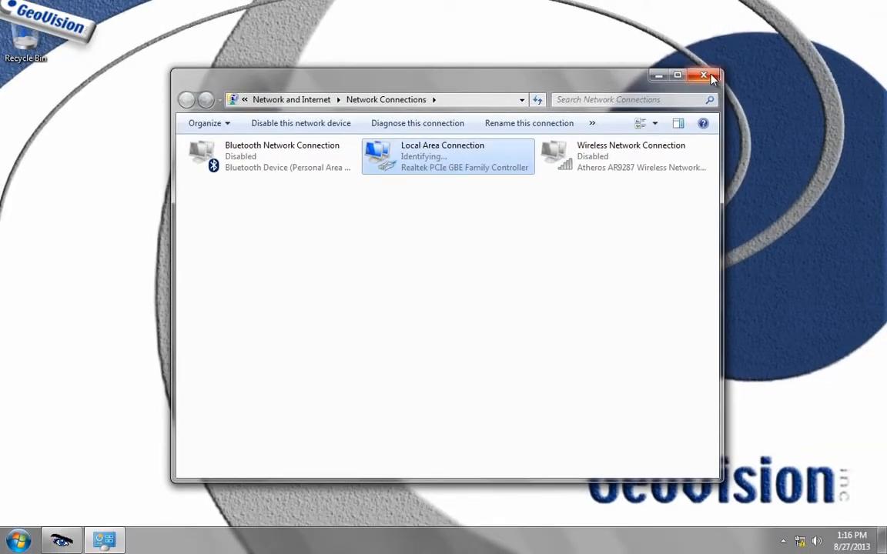
left_click(703, 75)
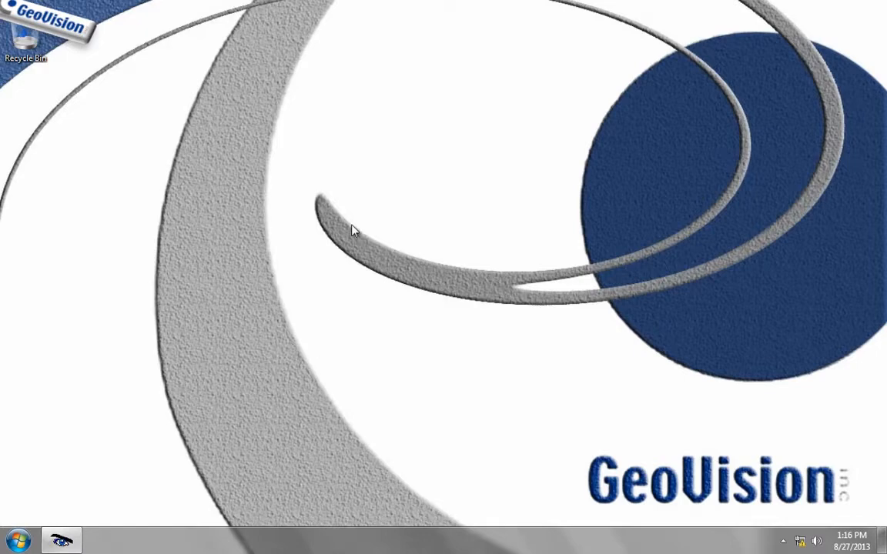
Reach the Screen Saver Settings from desktop Personalization, showing no screen saver set.
right_click(354, 231)
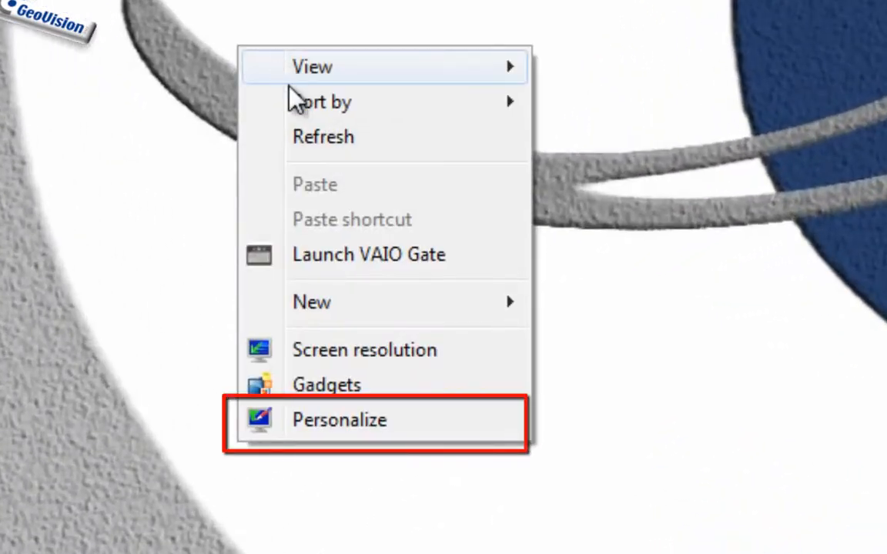
left_click(339, 420)
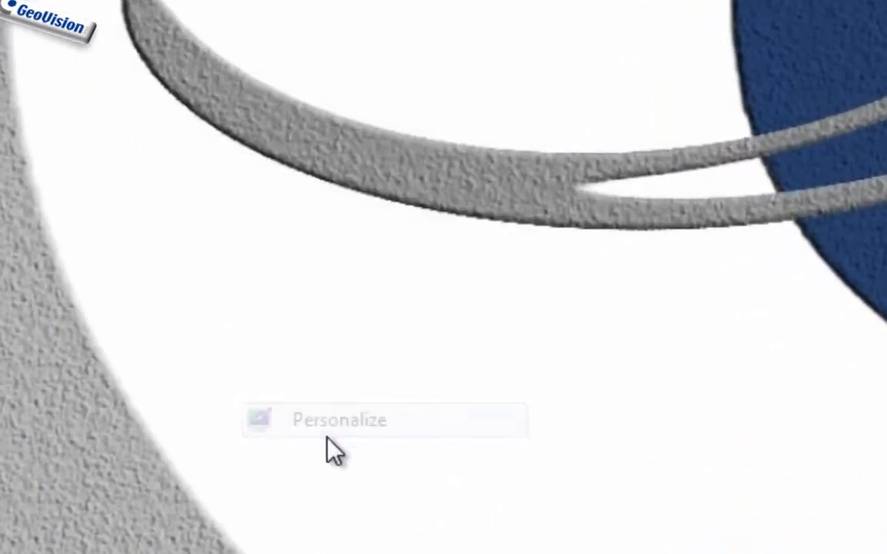
left_click(339, 419)
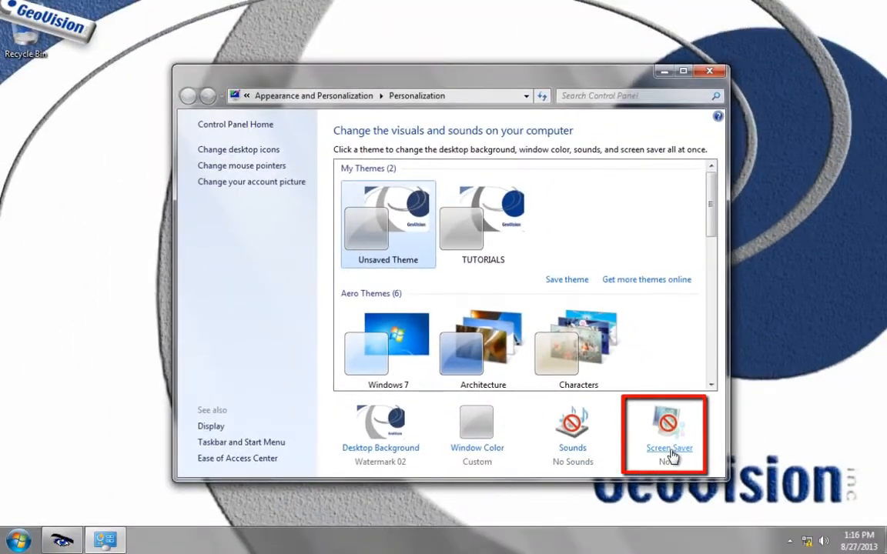
left_click(669, 431)
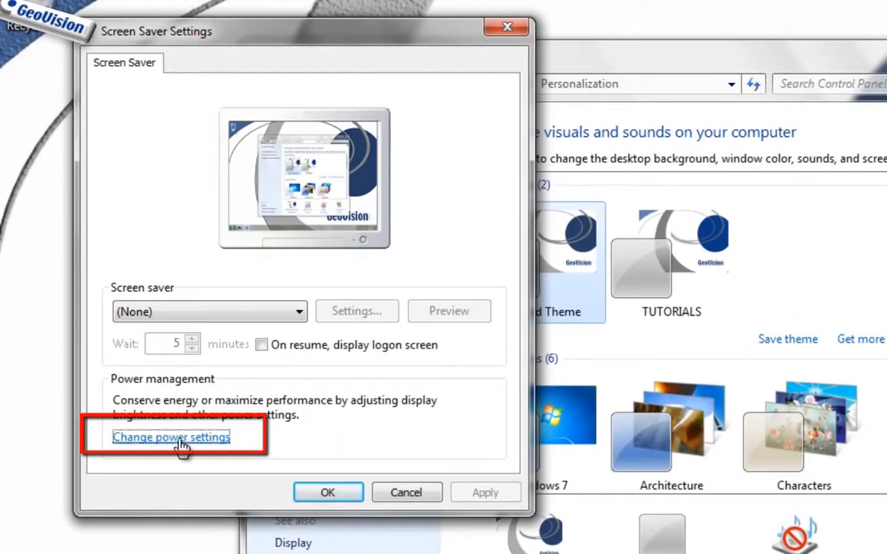
Set the Balanced plan's plugged-in dim, display-off and sleep timers to Never and save.
left_click(171, 438)
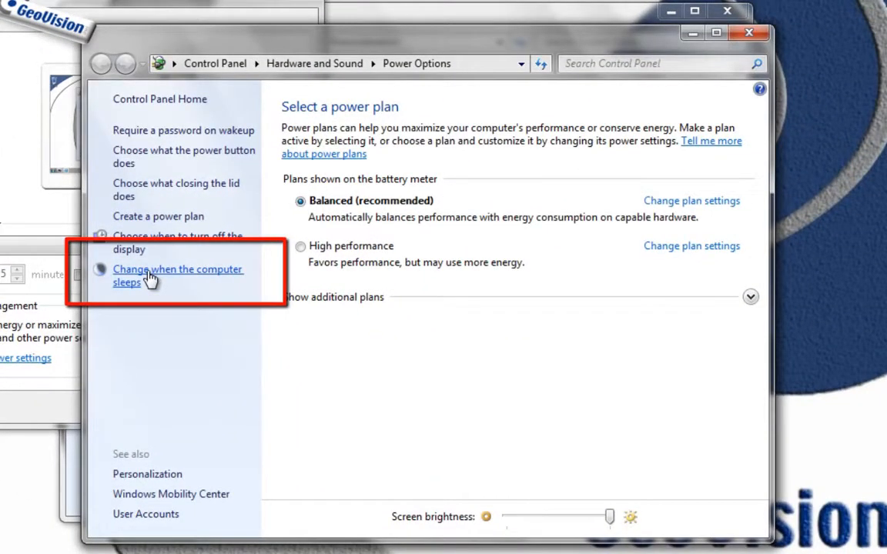
left_click(177, 276)
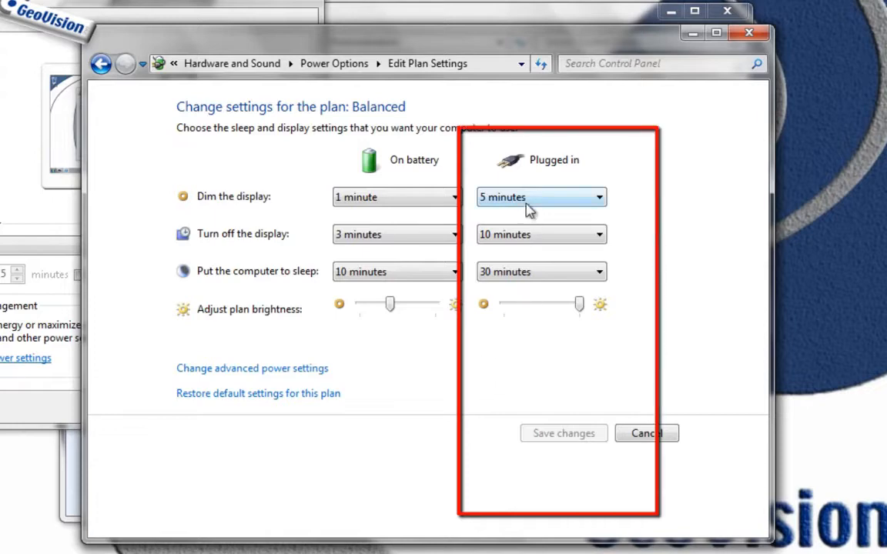
left_click(540, 197)
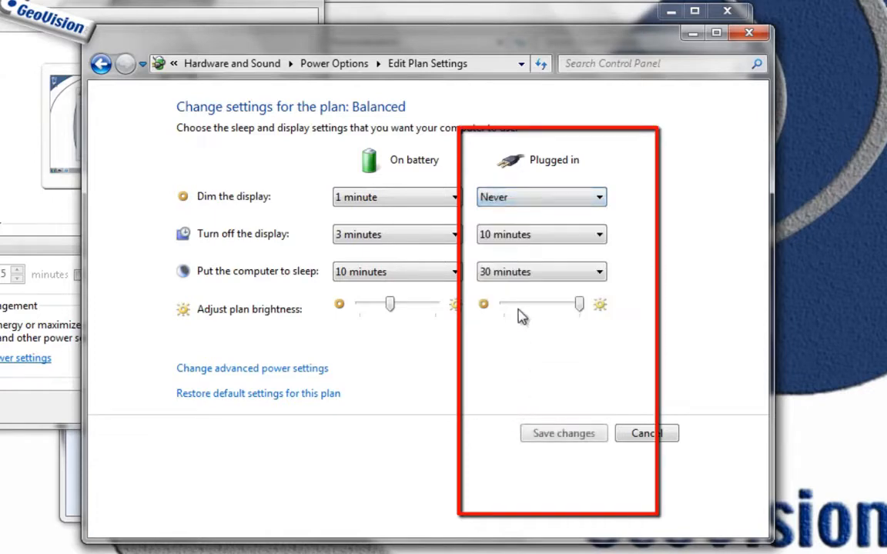
left_click(540, 234)
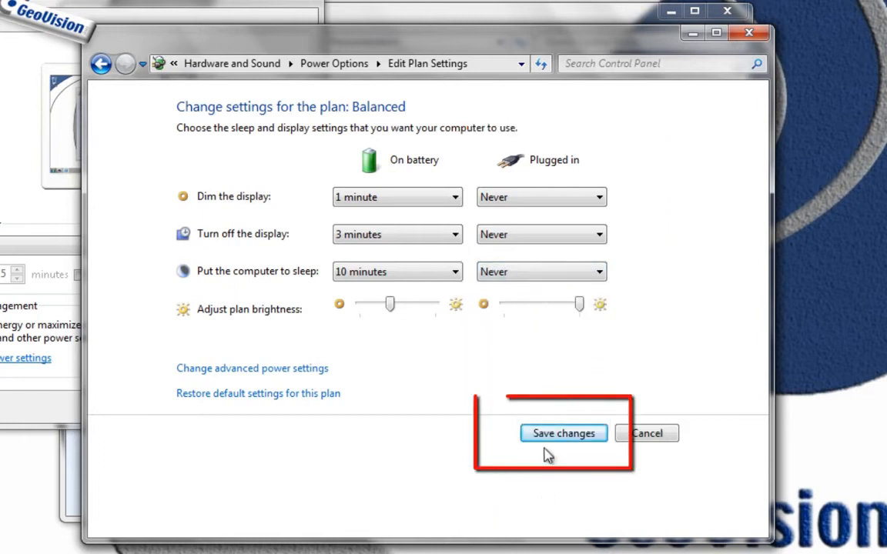
left_click(563, 433)
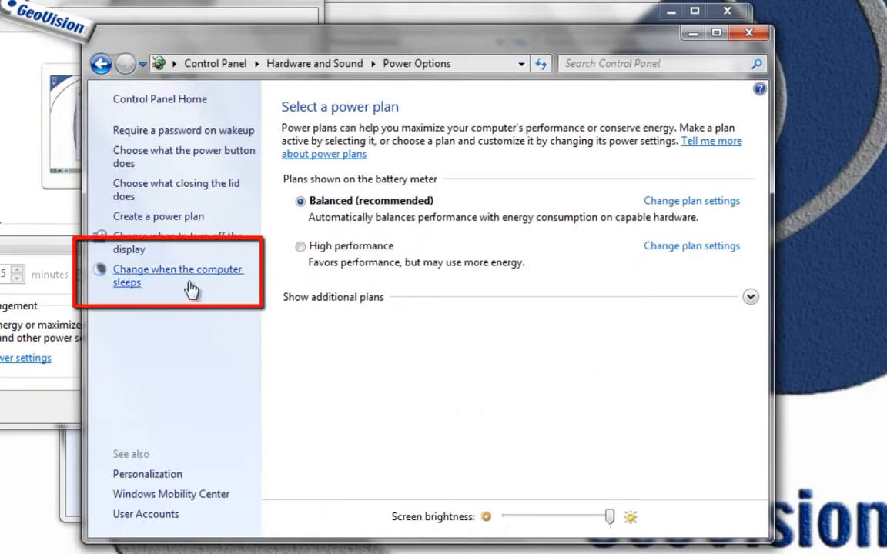
left_click(177, 275)
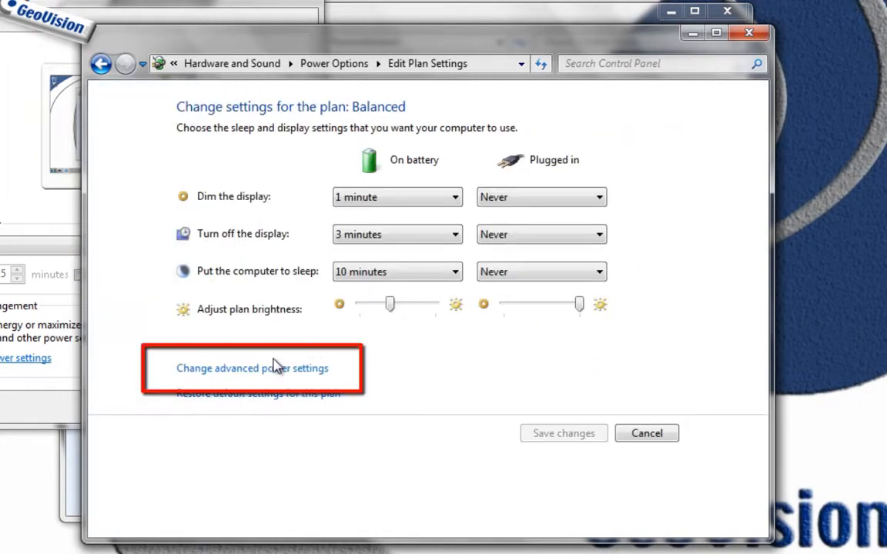
In advanced power settings, keep the hard disk always on (0) and hybrid sleep Off when plugged in.
left_click(251, 367)
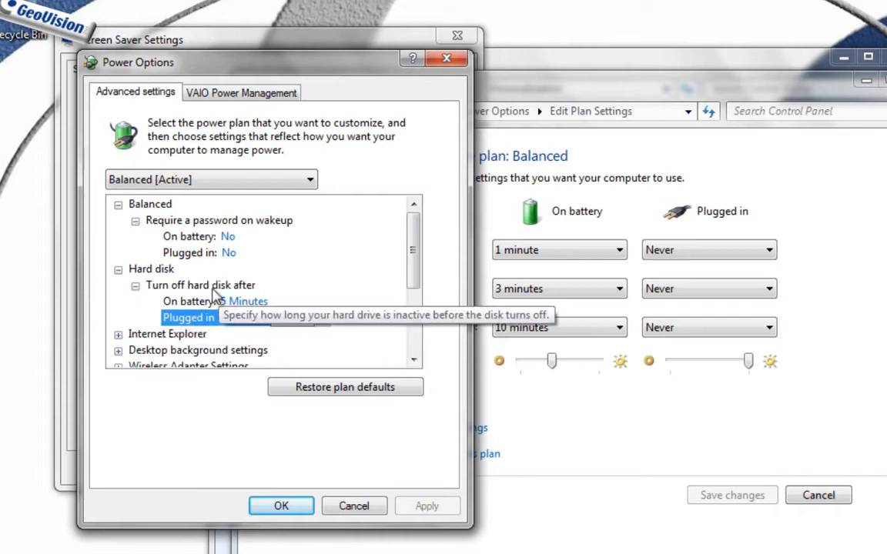
left_click(189, 317)
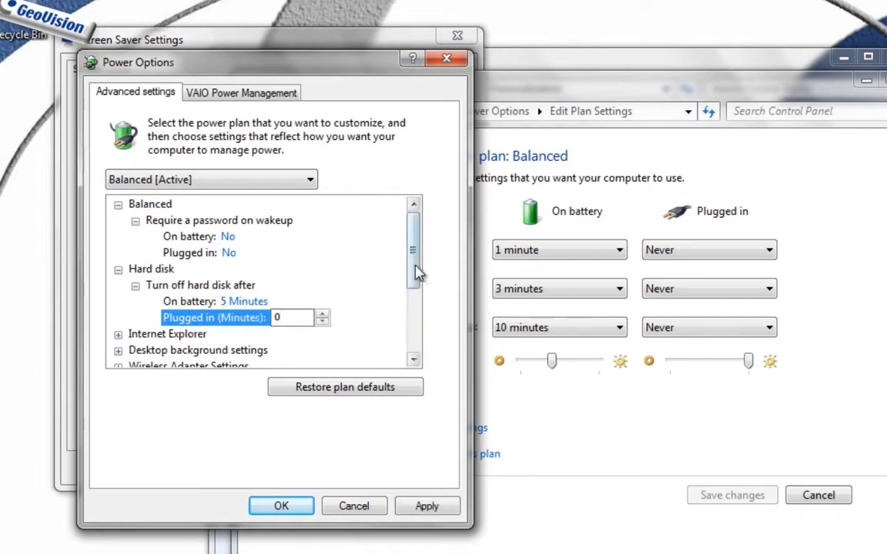
scroll("down", 3)
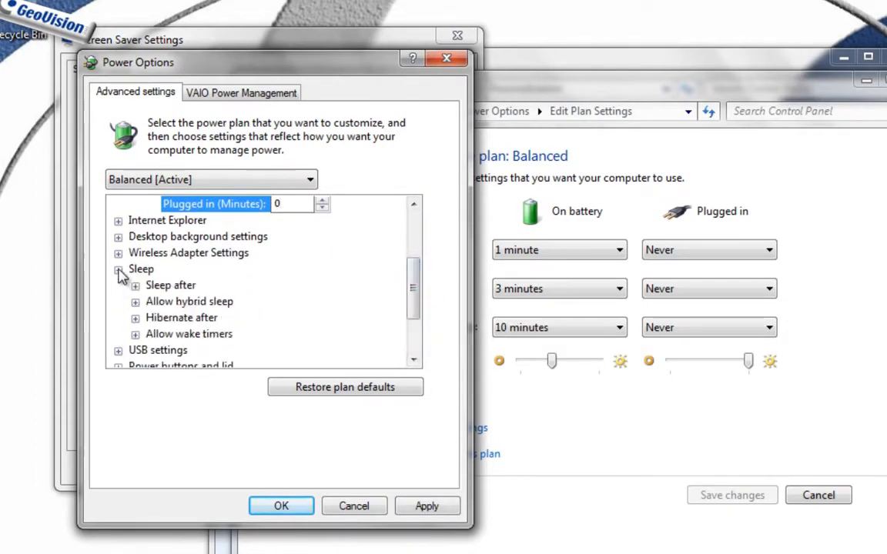
left_click(135, 301)
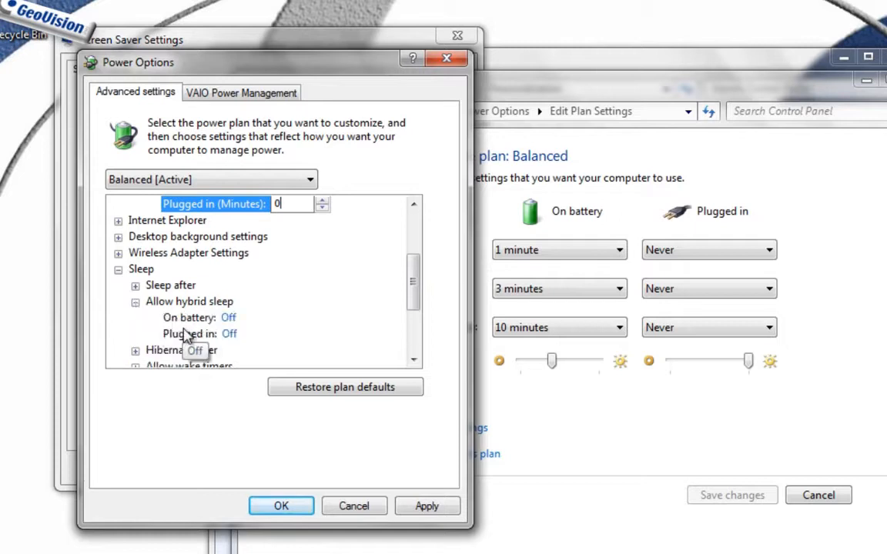
left_click(207, 333)
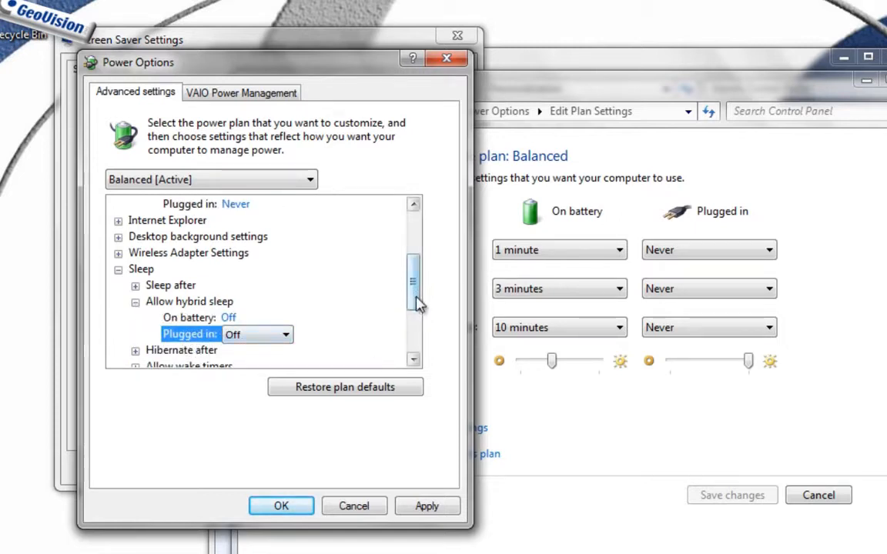
scroll("down", 3)
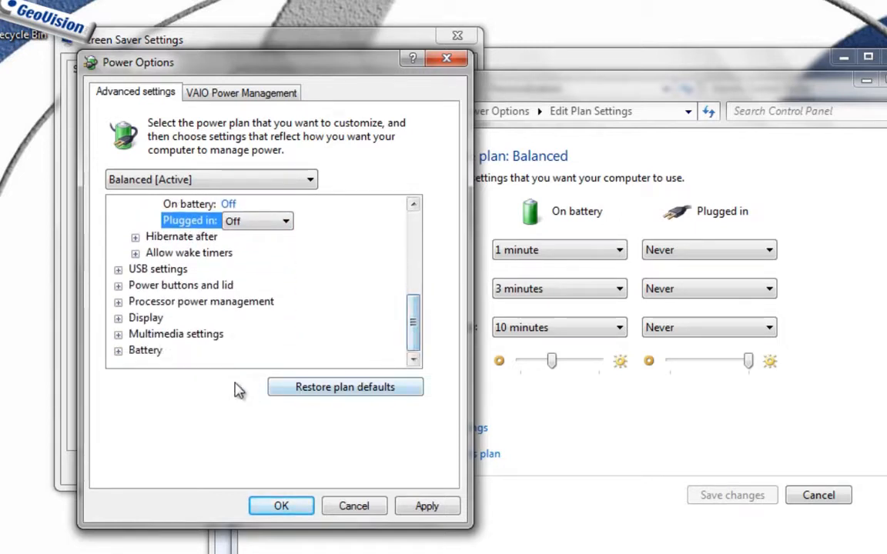
mouse_move(175, 333)
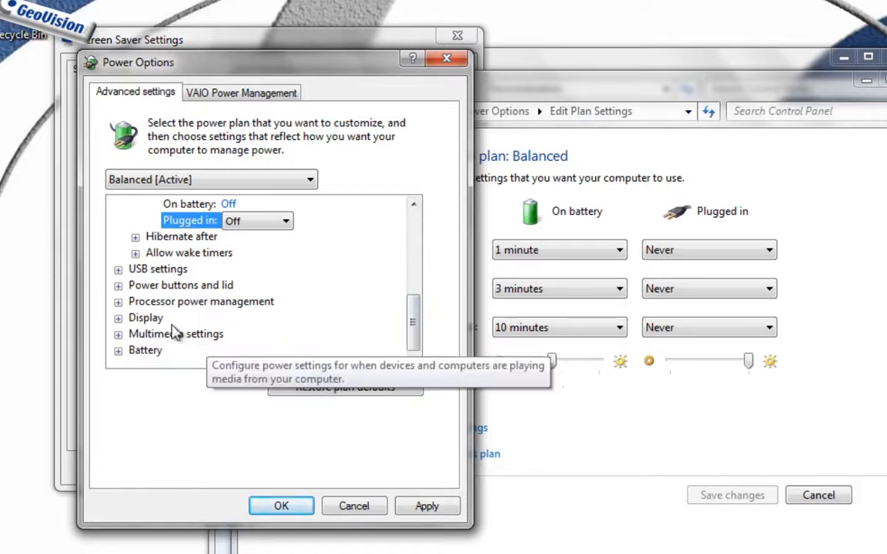
mouse_move(203, 322)
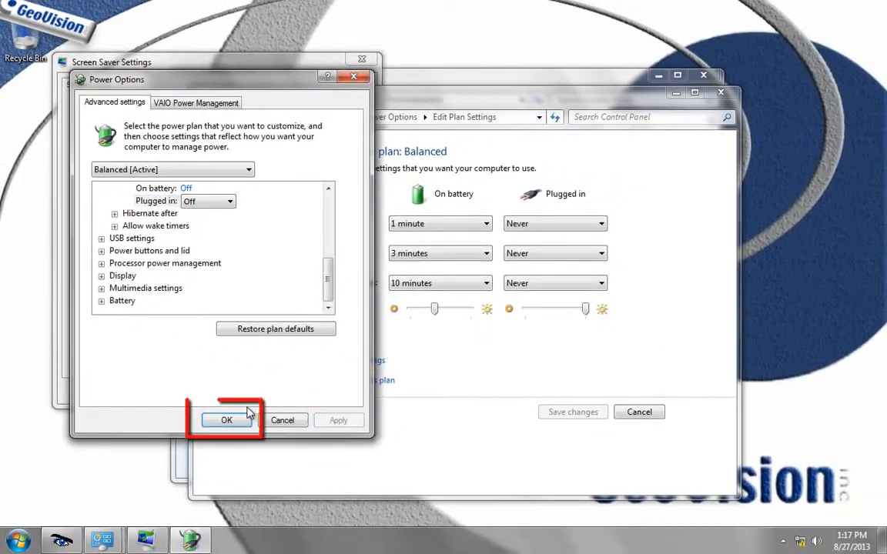
left_click(227, 419)
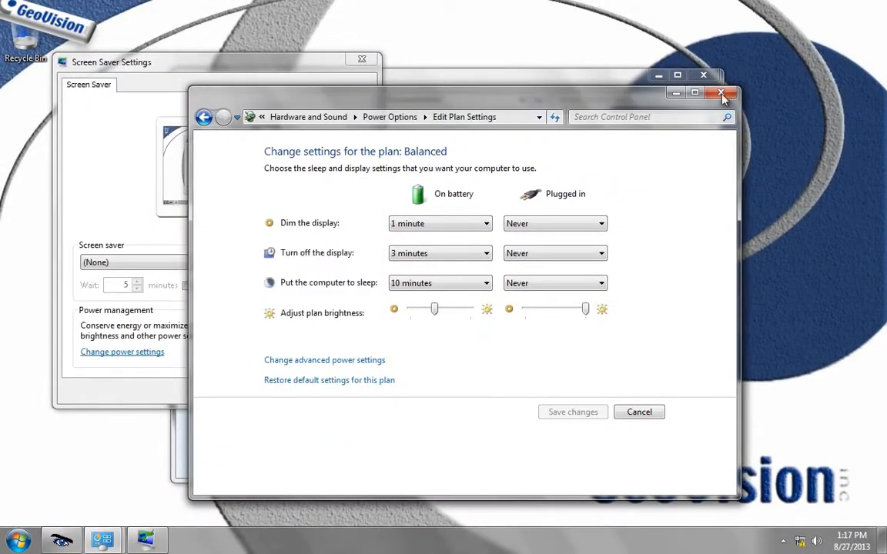
Close the plan settings and Personalization windows.
left_click(721, 92)
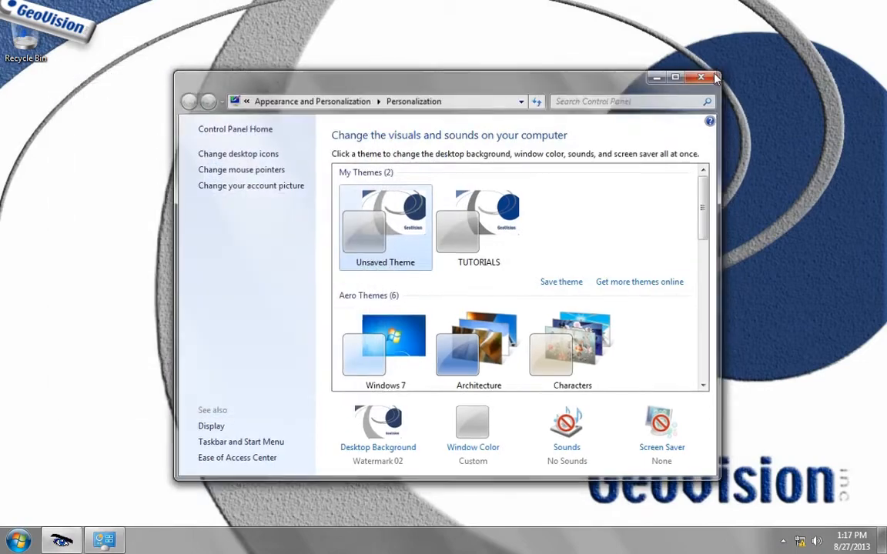
left_click(700, 77)
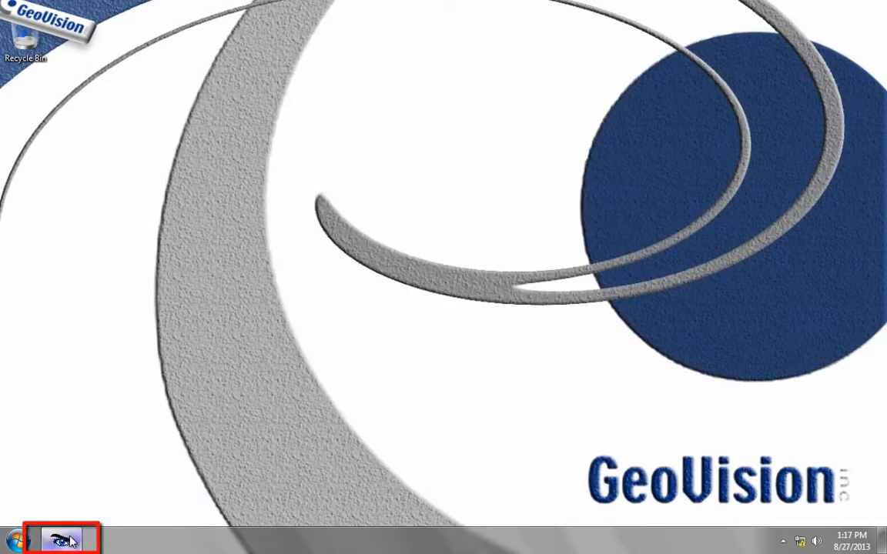
Restore GV-NVR and bring up its IP camera configuration options.
left_click(64, 537)
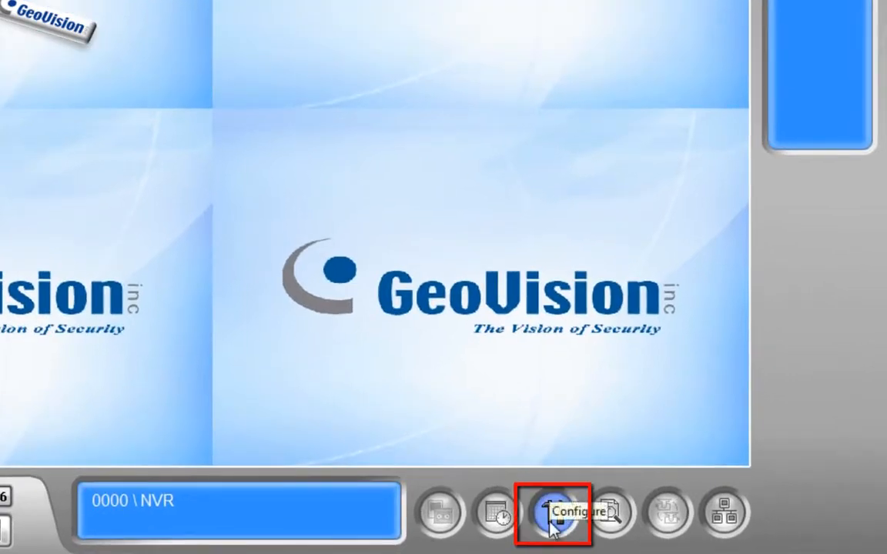
left_click(559, 514)
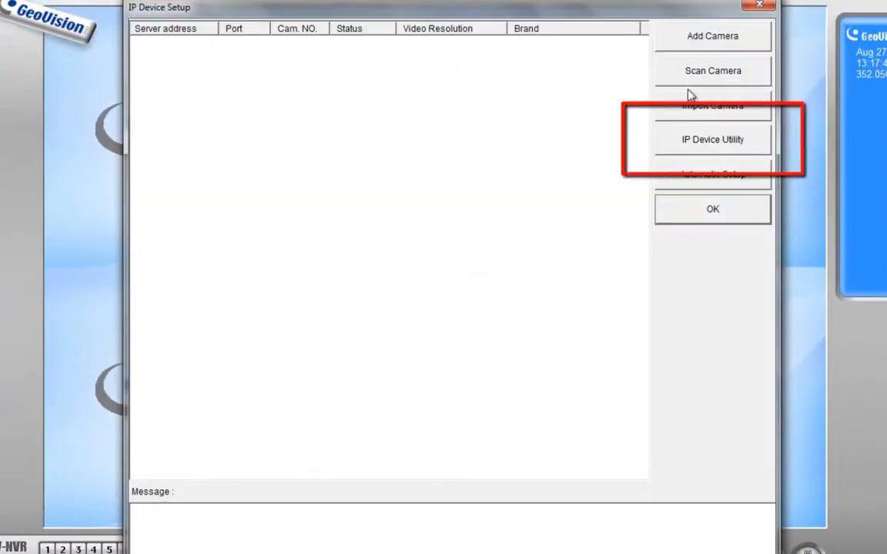
In IP Device Utility, export the NVR 1 dispatch pattern as NVR 1.ipcd, replacing the old file.
left_click(712, 139)
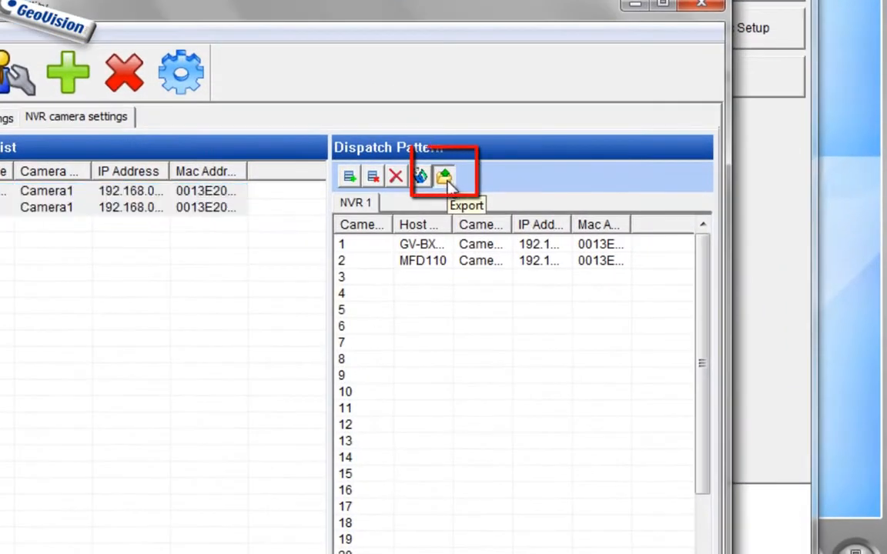
left_click(444, 176)
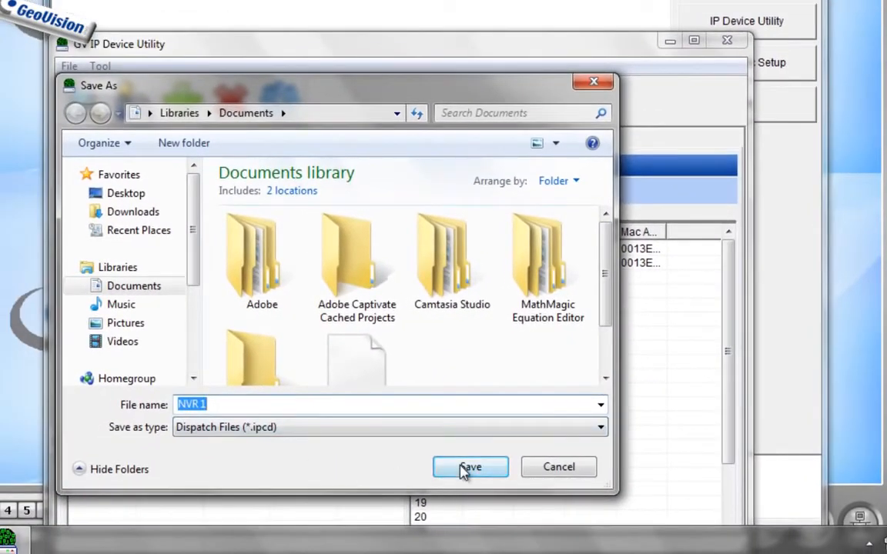
left_click(470, 467)
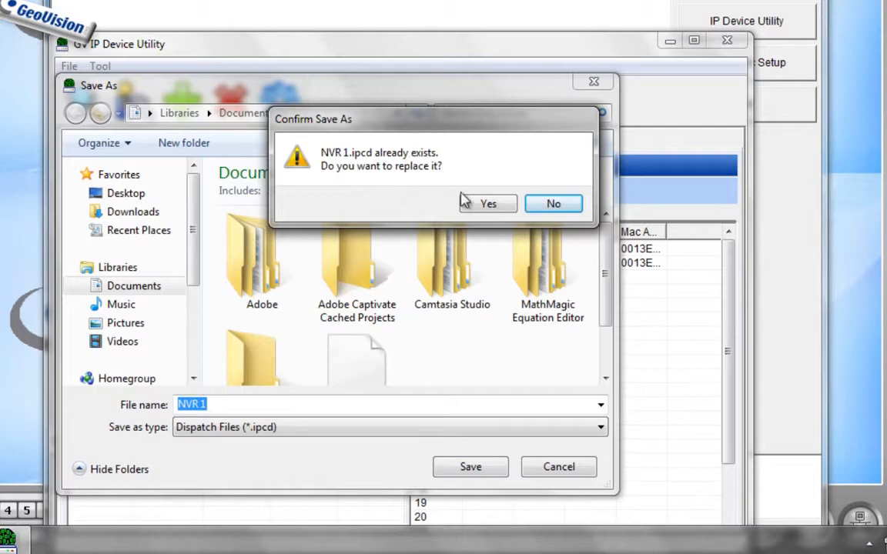
left_click(488, 203)
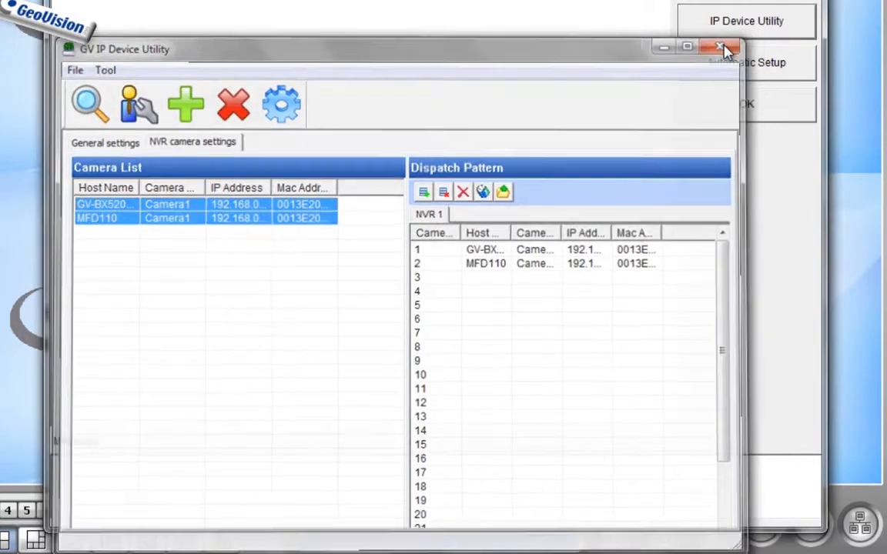
Import the NVR 1.ipcd settings into IP Device Setup, adding cameras 192.168.0.71 and 192.168.0.72.
left_click(721, 47)
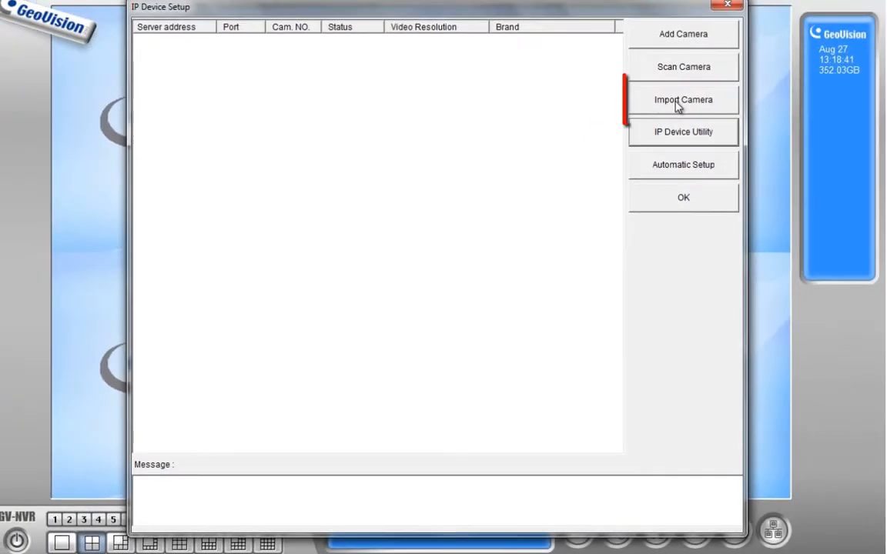
left_click(682, 99)
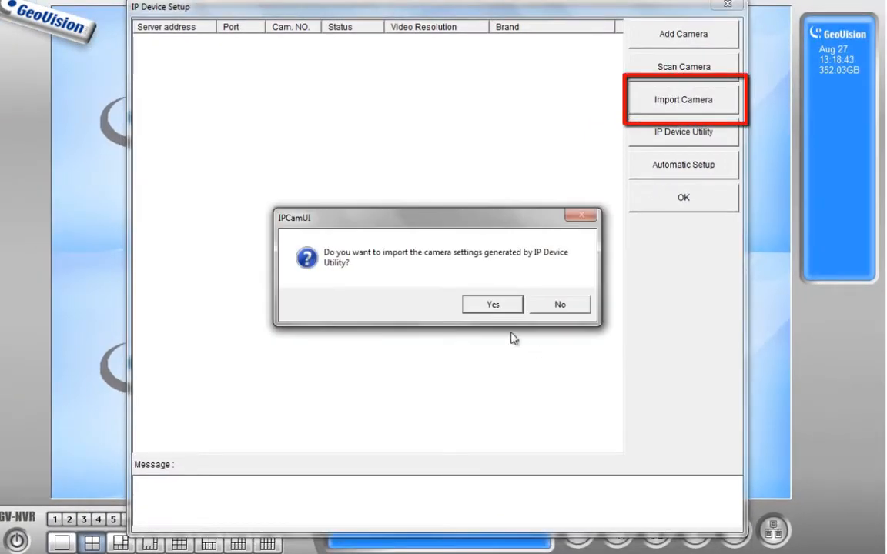
mouse_move(554, 285)
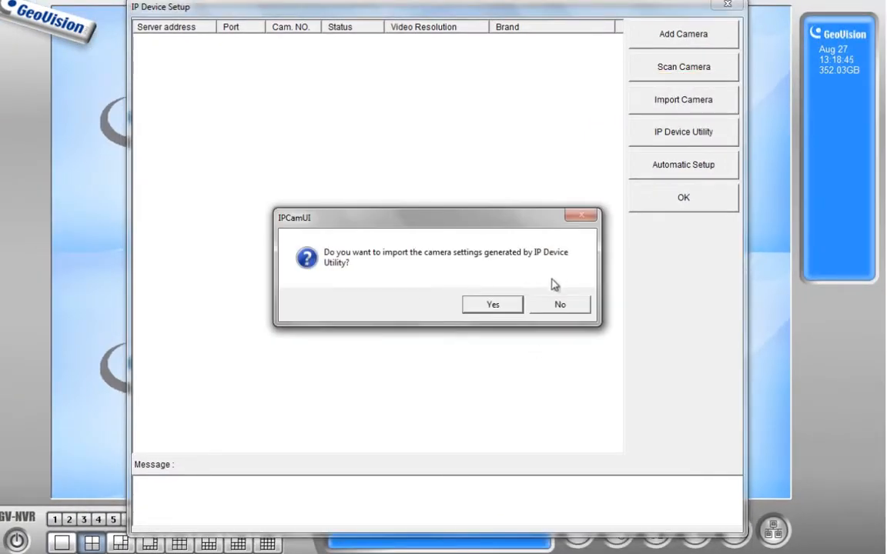
left_click(492, 304)
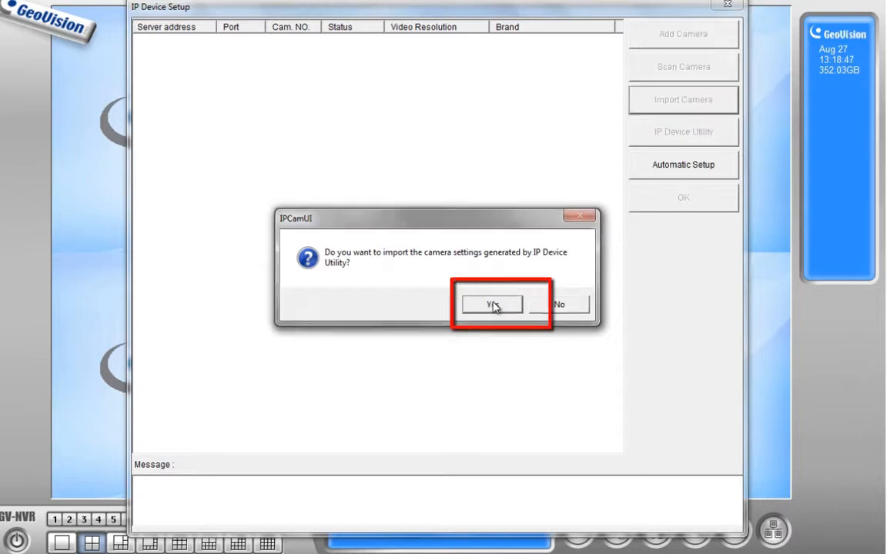
left_click(491, 304)
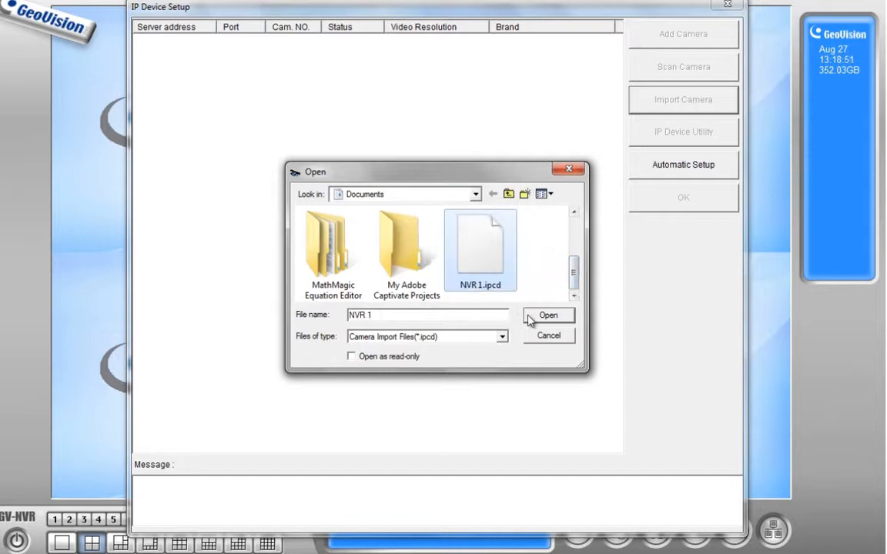
left_click(547, 315)
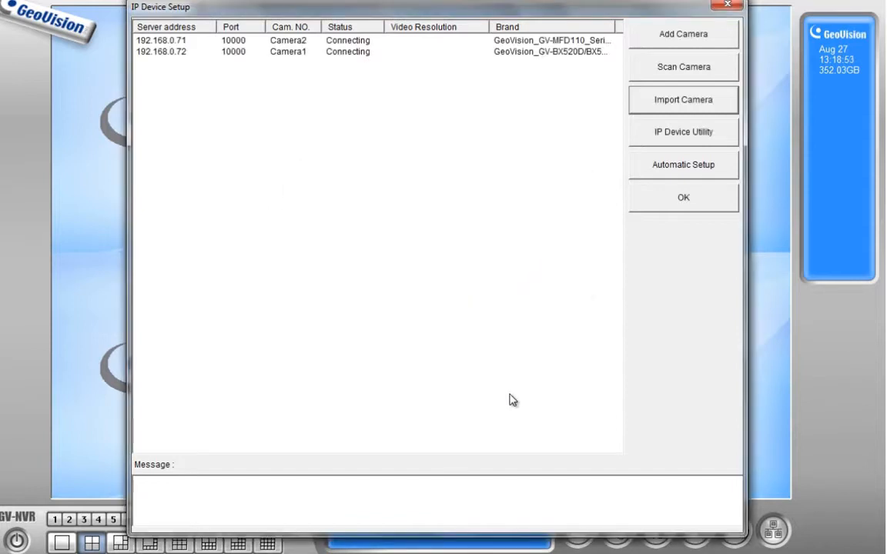
mouse_move(462, 103)
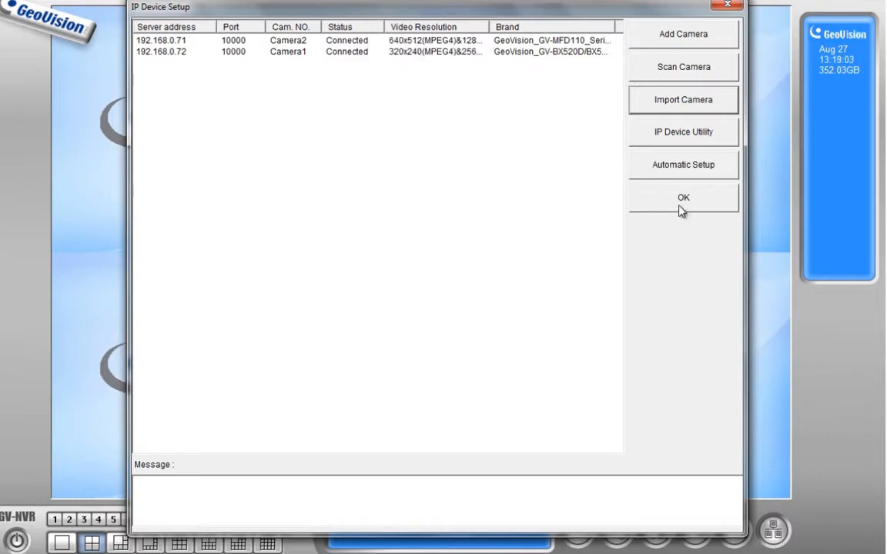
Confirm IP Device Setup so Camera 1 and Camera 2 stream live in the grid.
left_click(682, 197)
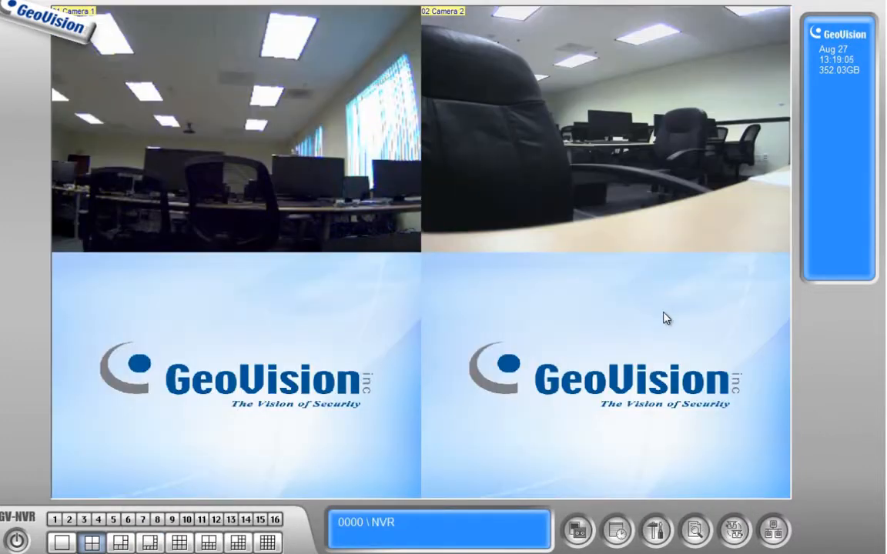
mouse_move(841, 486)
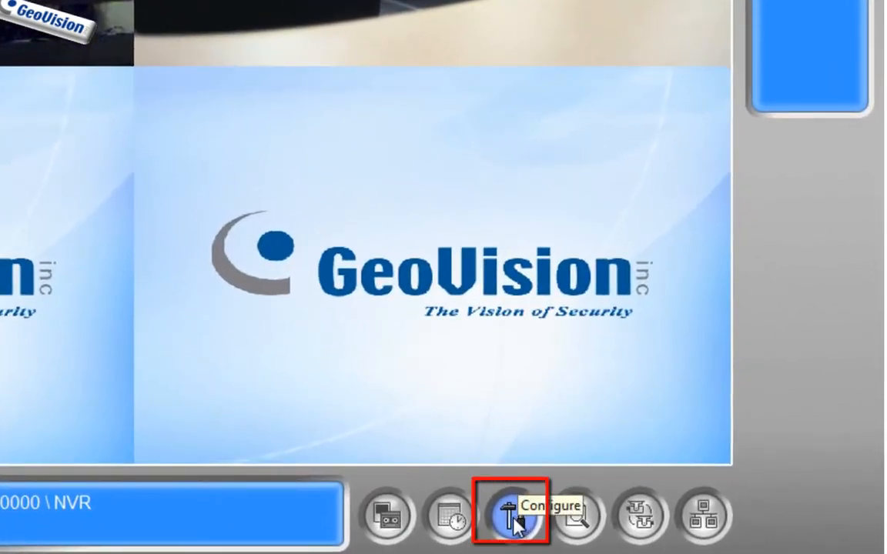
left_click(511, 515)
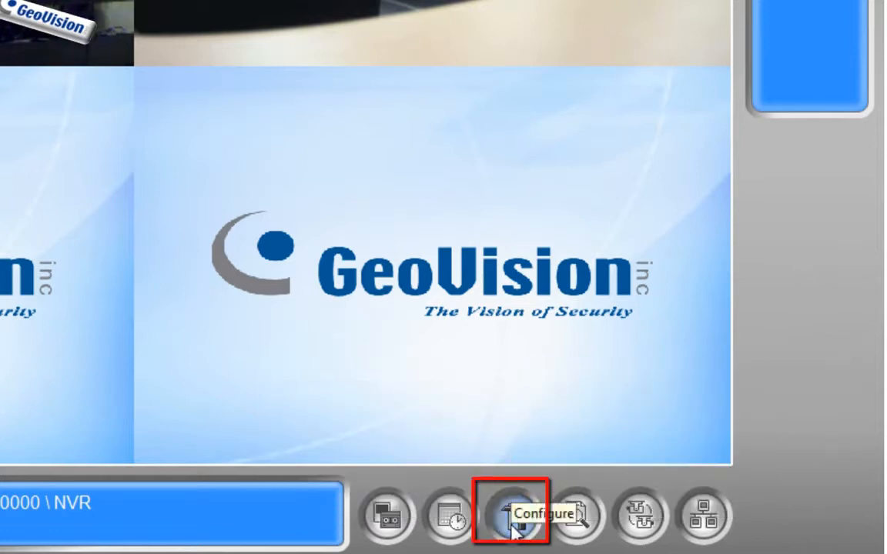
In Startup settings enable Auto Monitoring of all cameras, WebCam Server and Control Center Server.
left_click(515, 514)
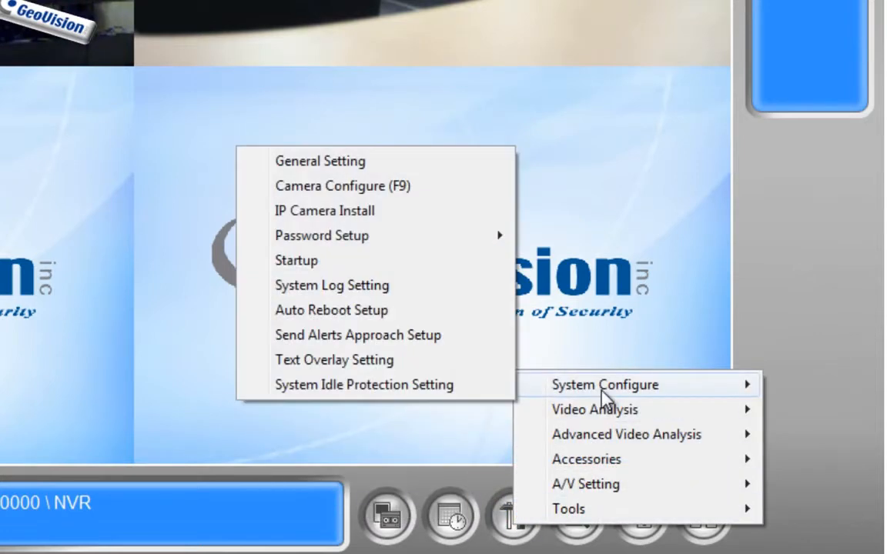
left_click(297, 260)
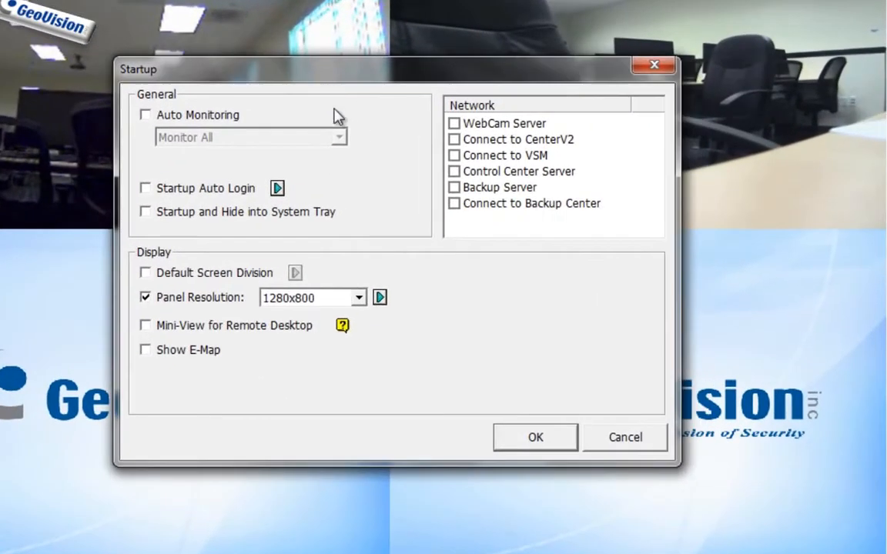
left_click(144, 114)
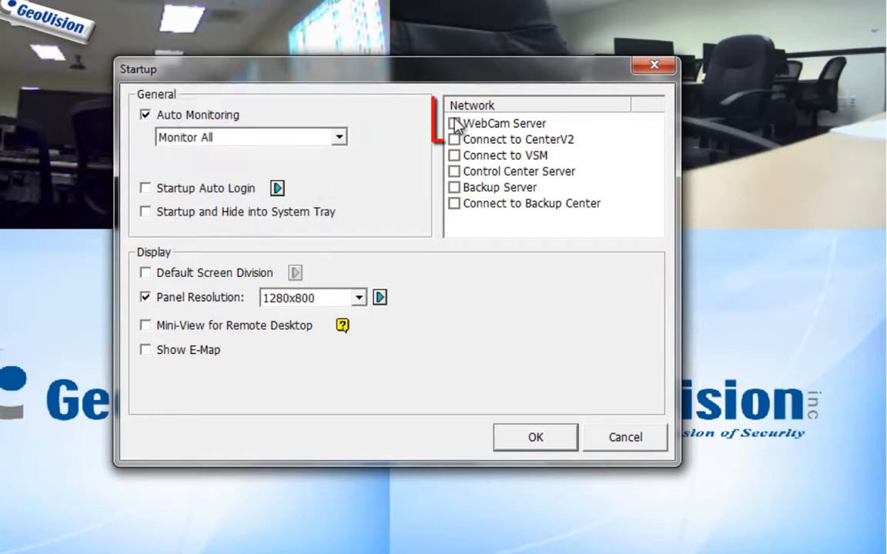
mouse_move(455, 175)
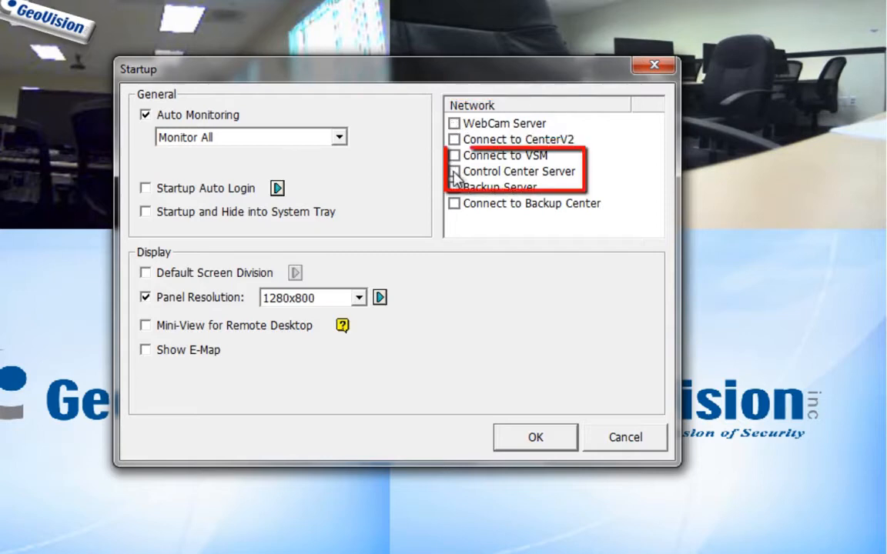
left_click(454, 171)
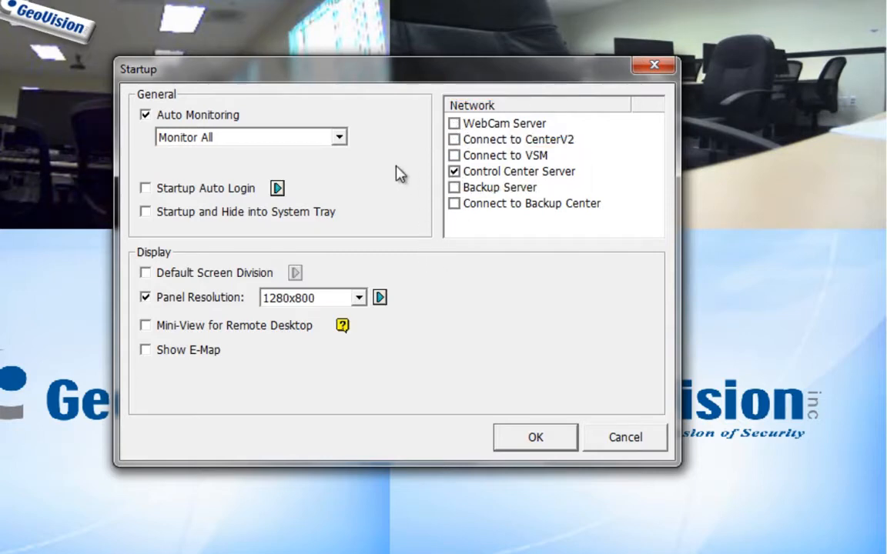
mouse_move(337, 216)
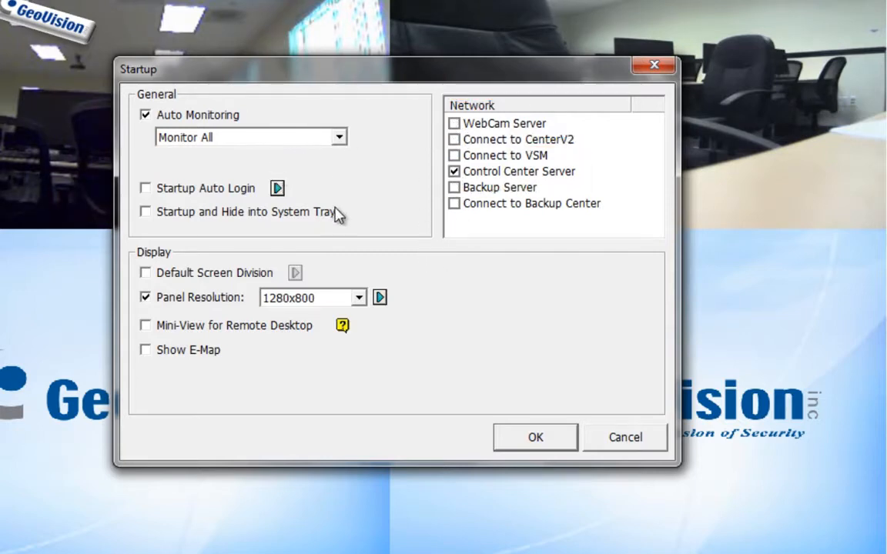
left_click(454, 123)
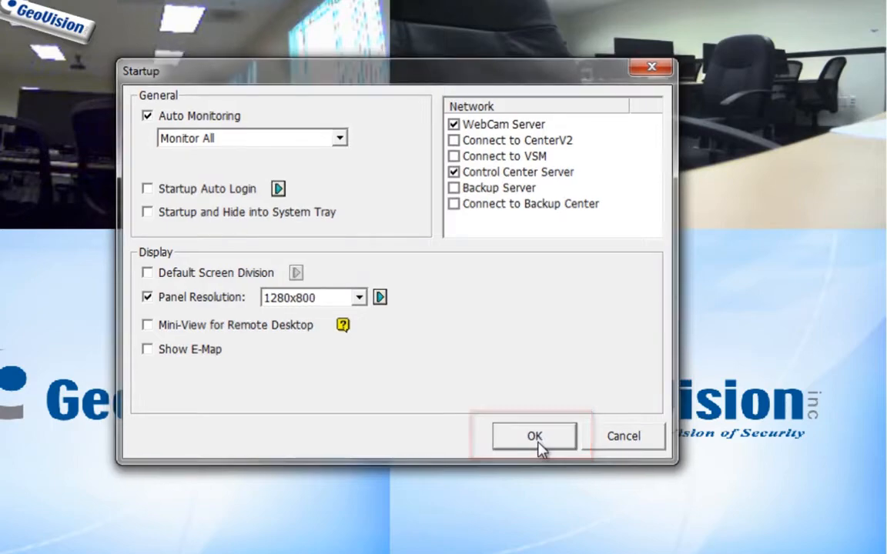
Save Startup, then enable Auto Monitoring (Monitor All) in System Idle Protection and save it.
left_click(534, 435)
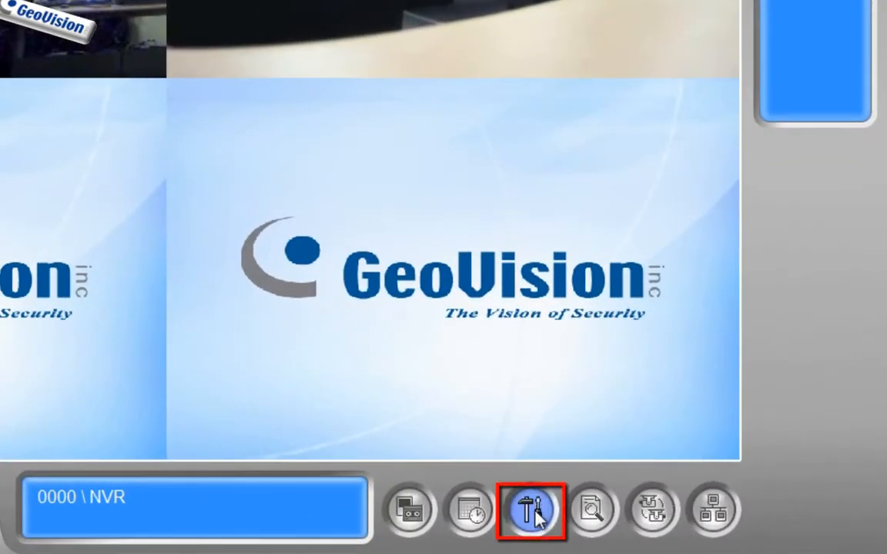
left_click(530, 510)
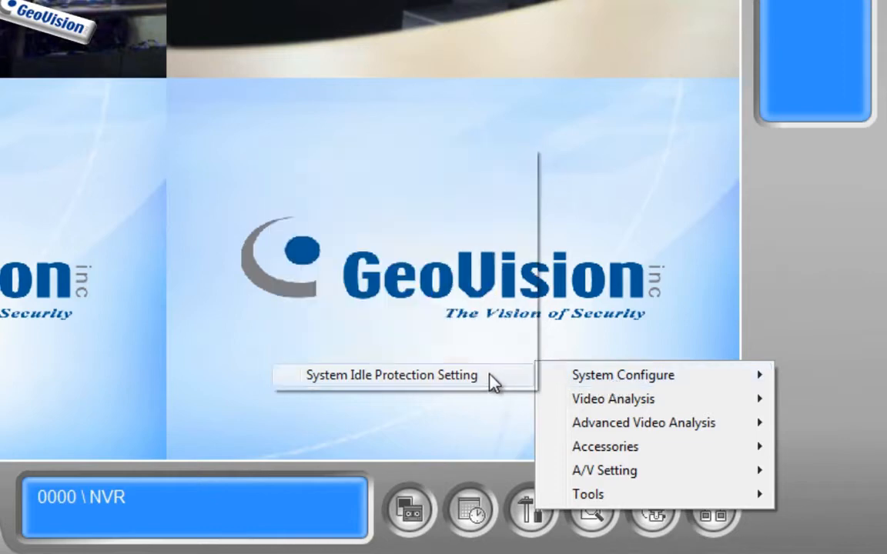
left_click(391, 375)
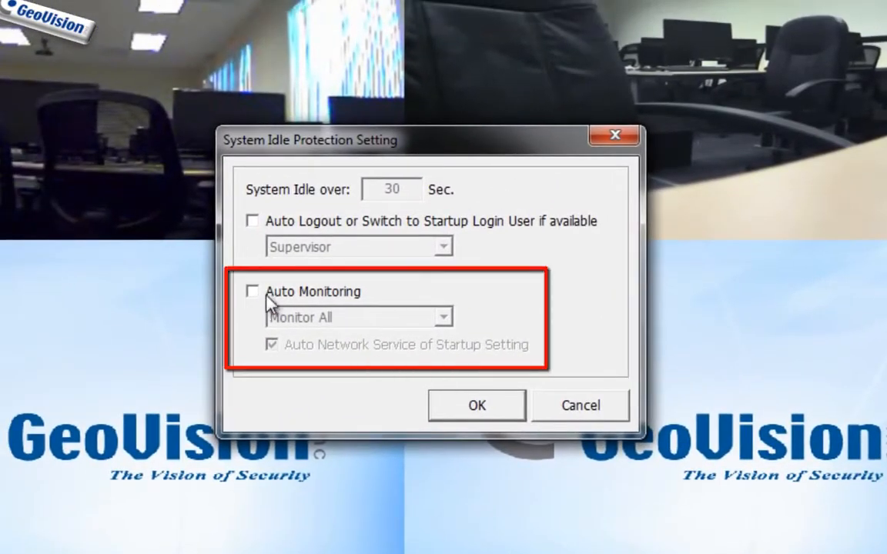
left_click(253, 290)
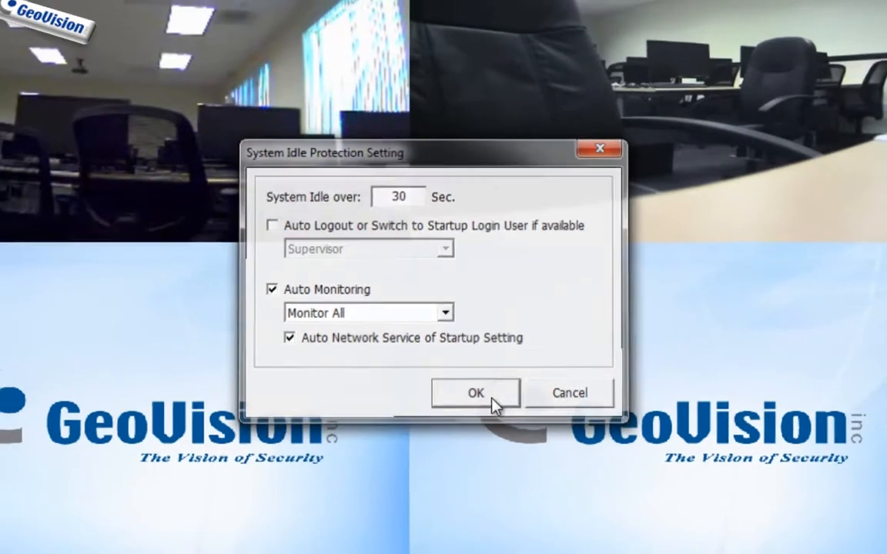
left_click(474, 393)
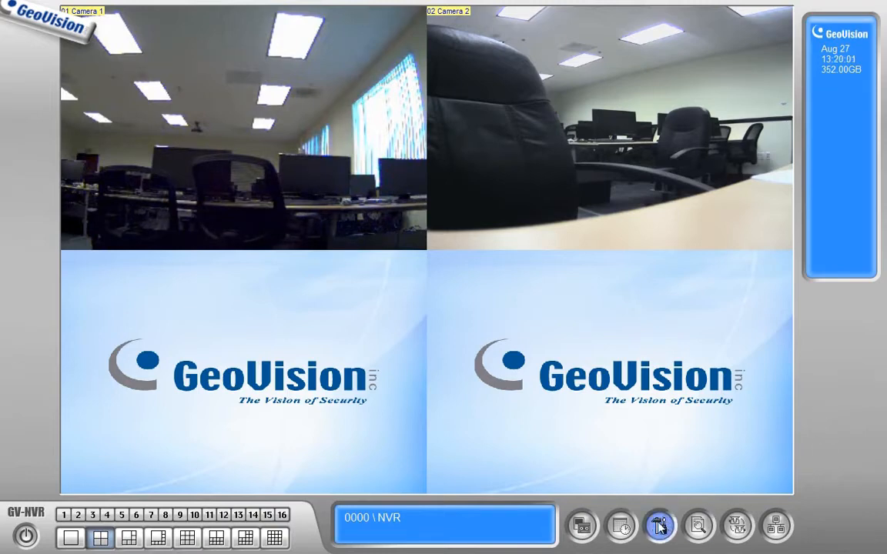
mouse_move(659, 525)
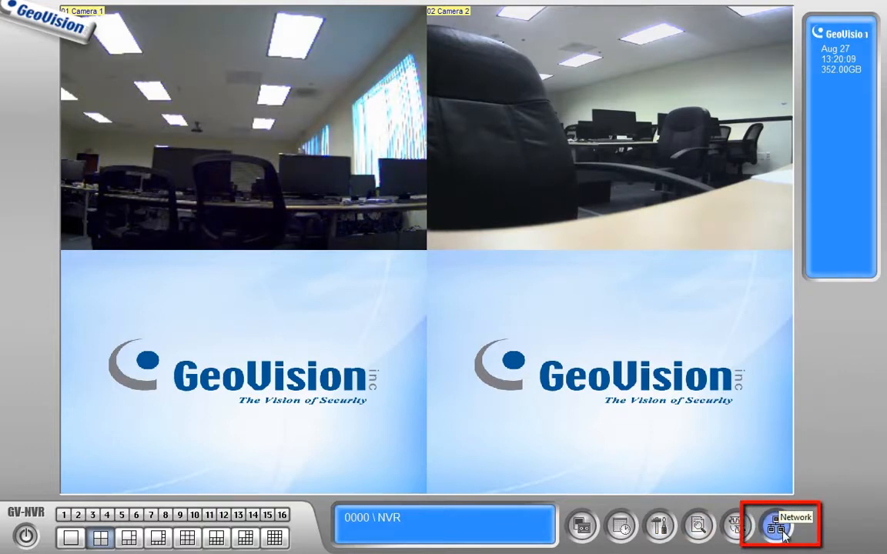
In WebCam Server setup enable creating JPEG/GIF files and the mobile service.
left_click(785, 527)
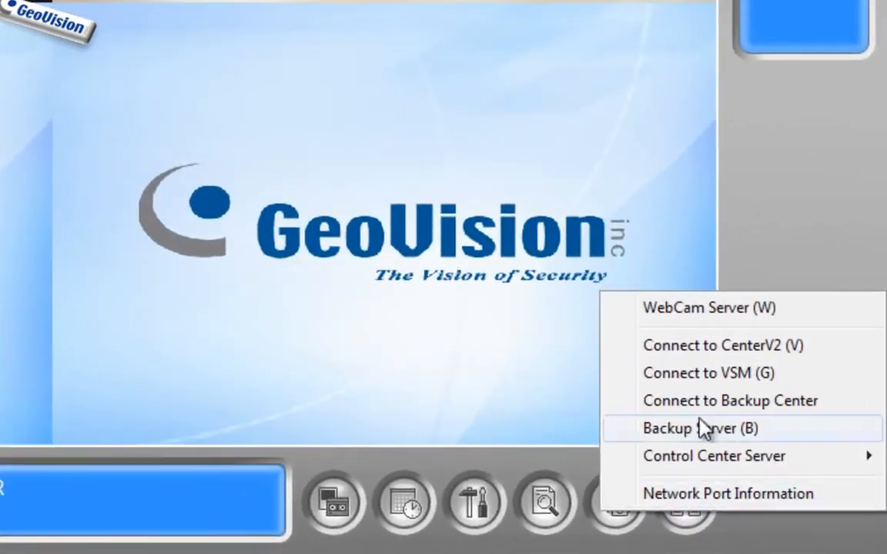
left_click(706, 307)
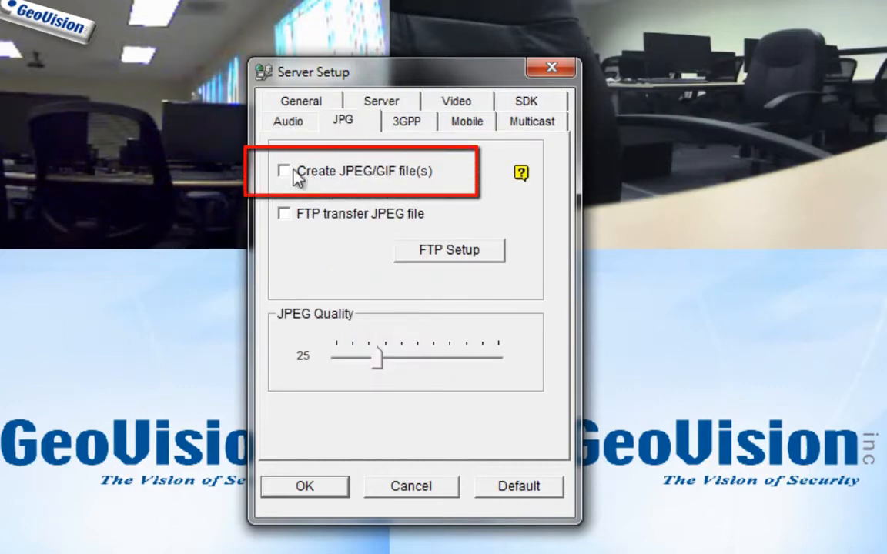
left_click(284, 170)
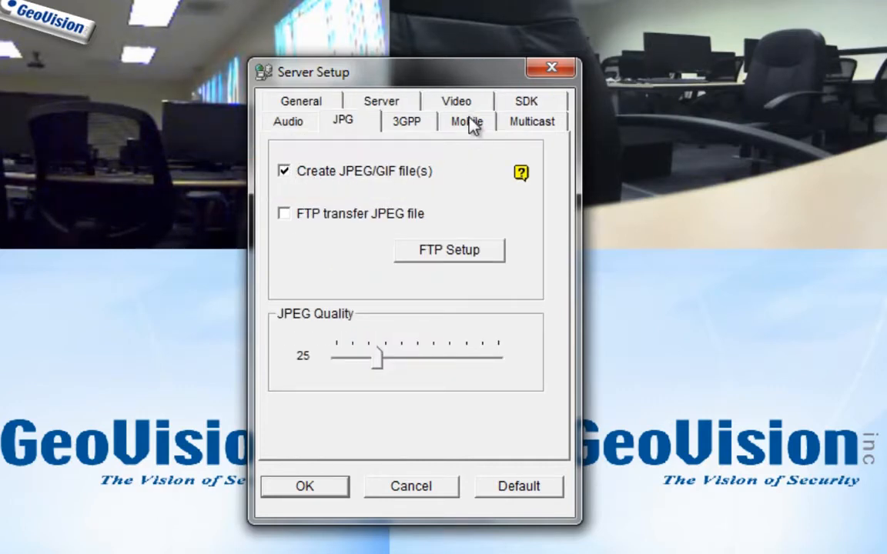
left_click(466, 121)
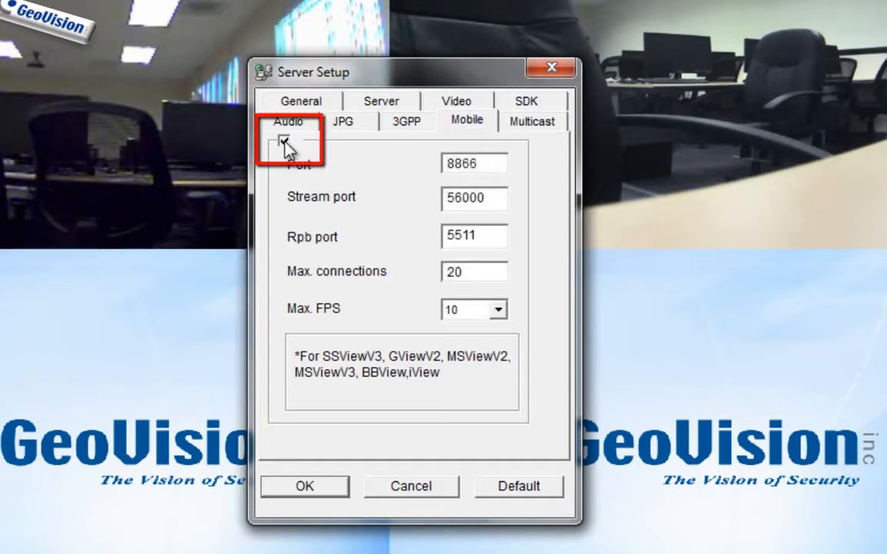
left_click(456, 101)
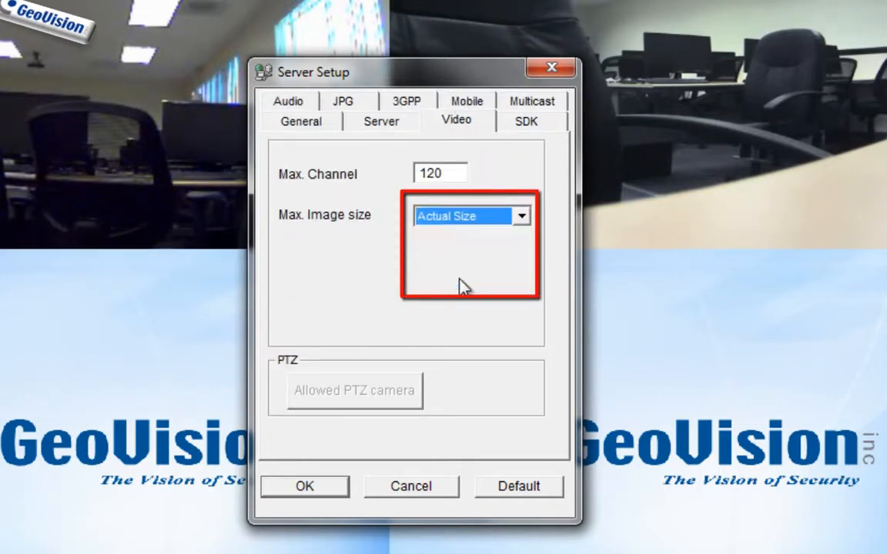
Change the WebCam Server HTTP port from 80 to 81 and apply the settings.
left_click(381, 121)
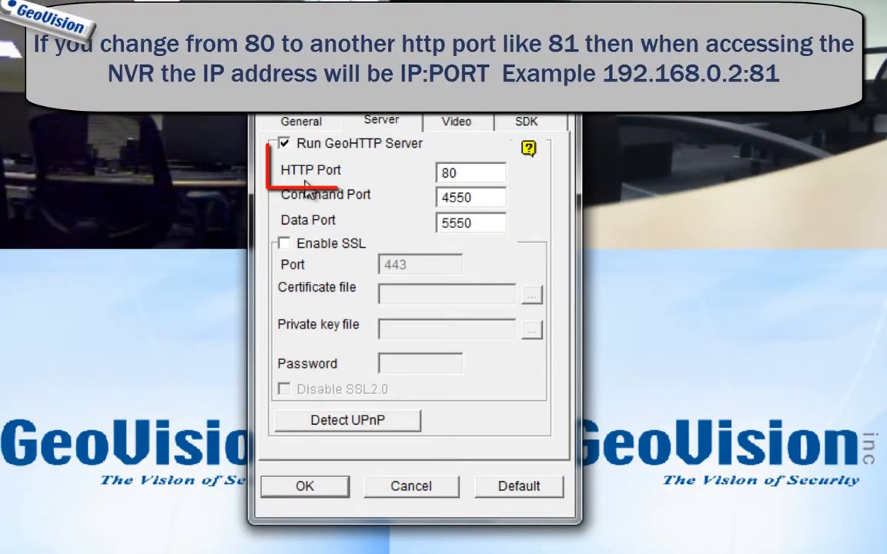
triple_click(470, 173)
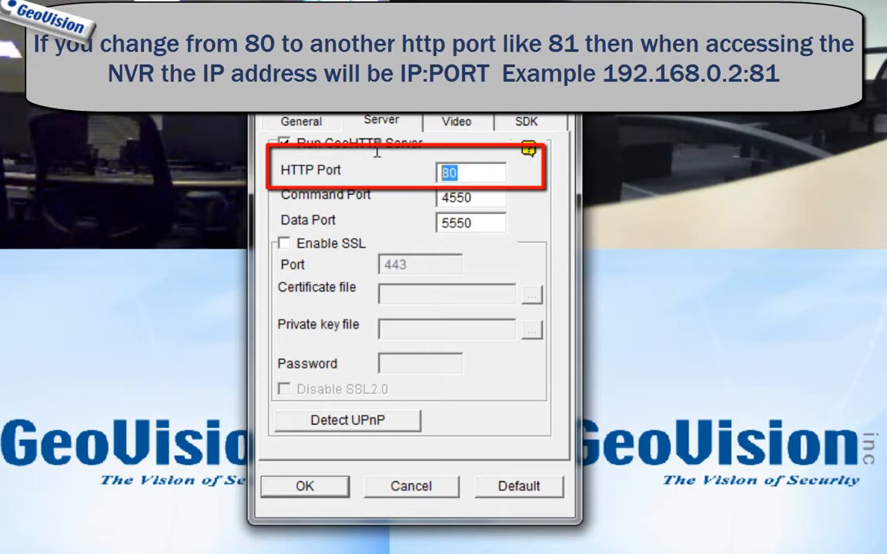
type("81")
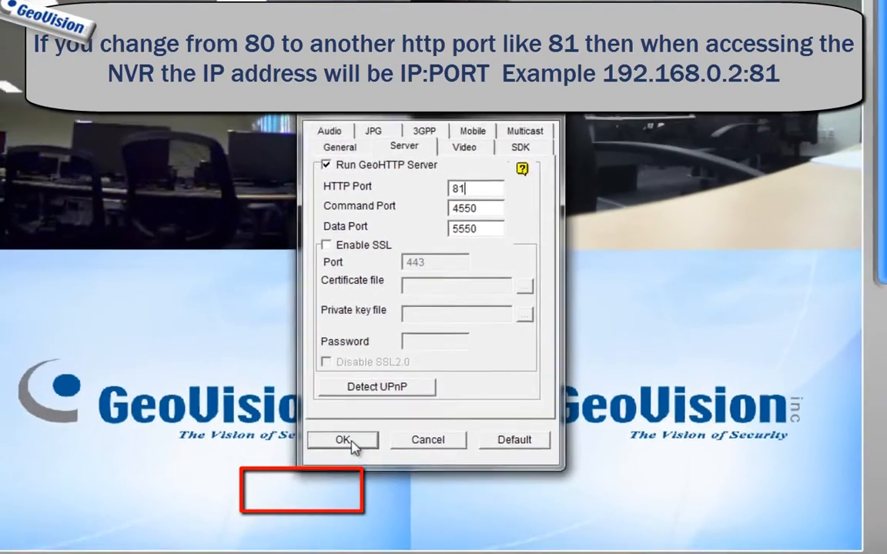
left_click(342, 439)
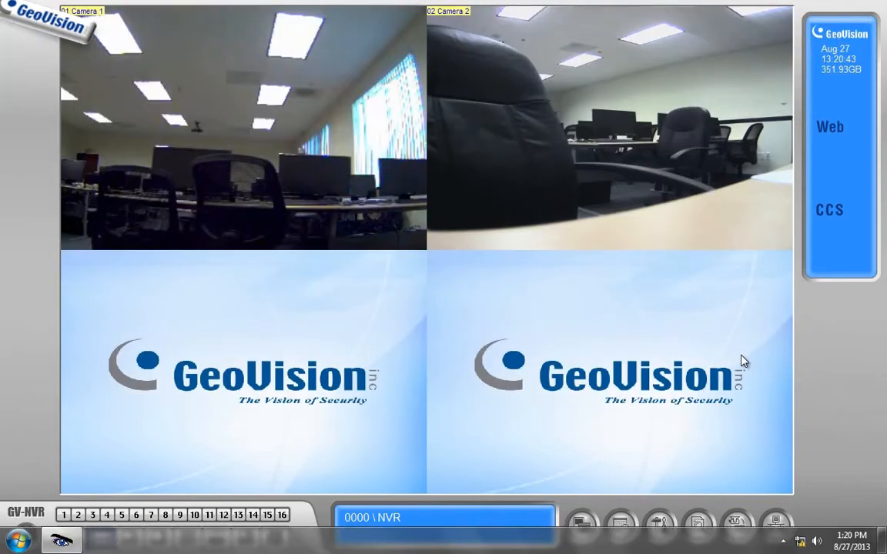
mouse_move(804, 459)
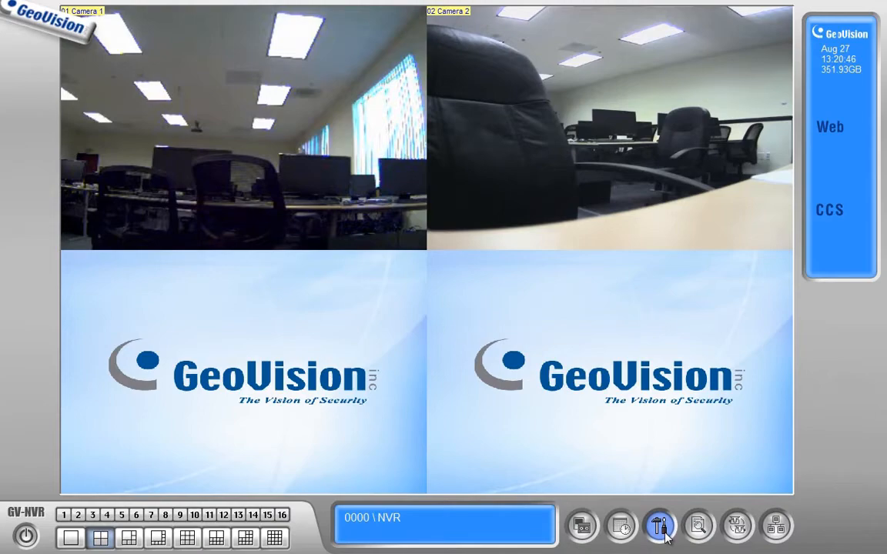
mouse_move(250, 497)
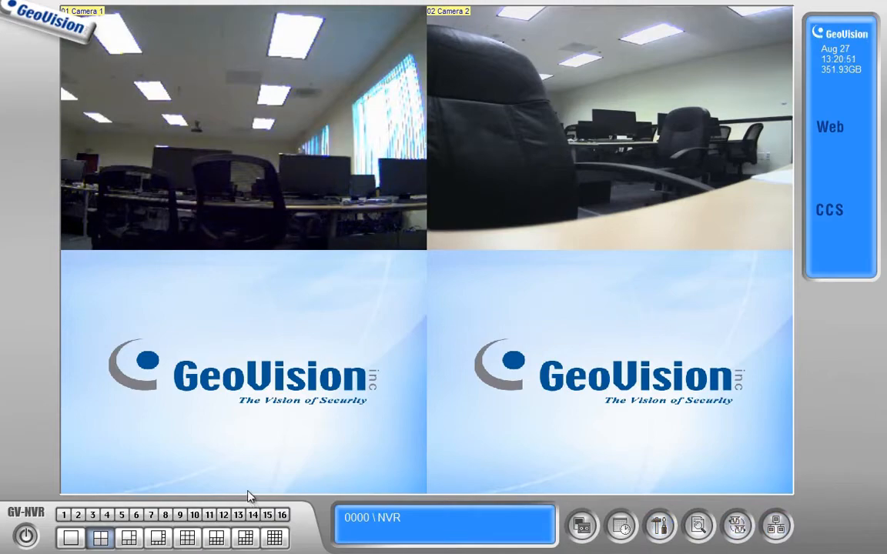
Minimize GV-NVR from the power menu to reveal the Windows desktop.
left_click(25, 535)
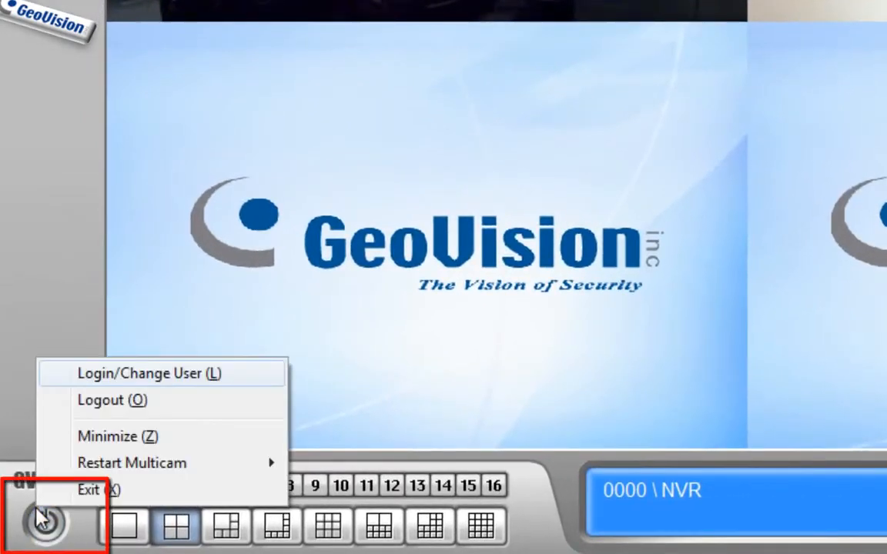
left_click(86, 490)
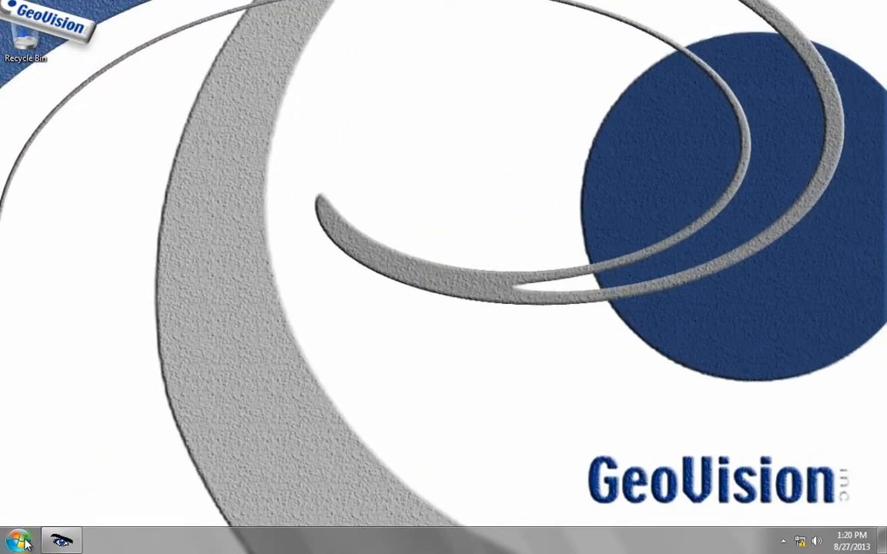
Browse Computer to drive AP (D:) for the new Video folder and close Explorer.
left_click(17, 540)
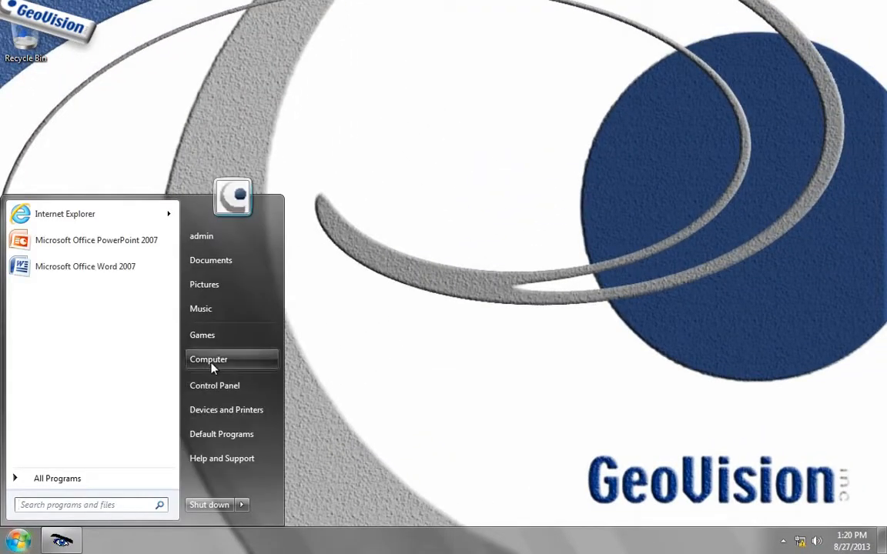
left_click(208, 358)
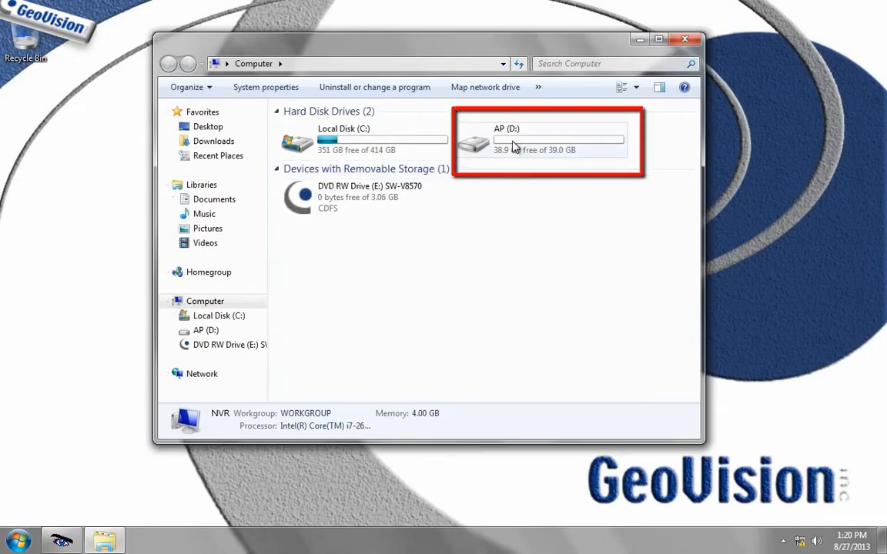
mouse_move(514, 150)
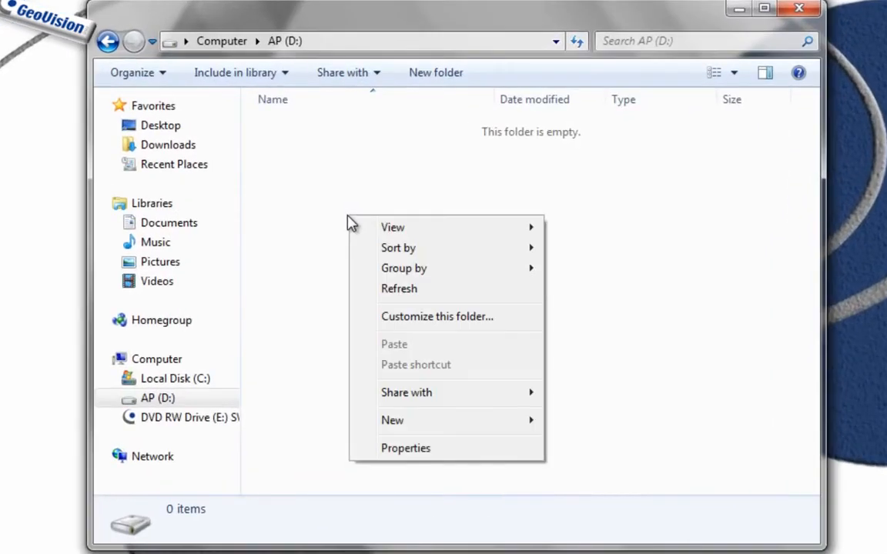
mouse_move(427, 431)
type("Video")
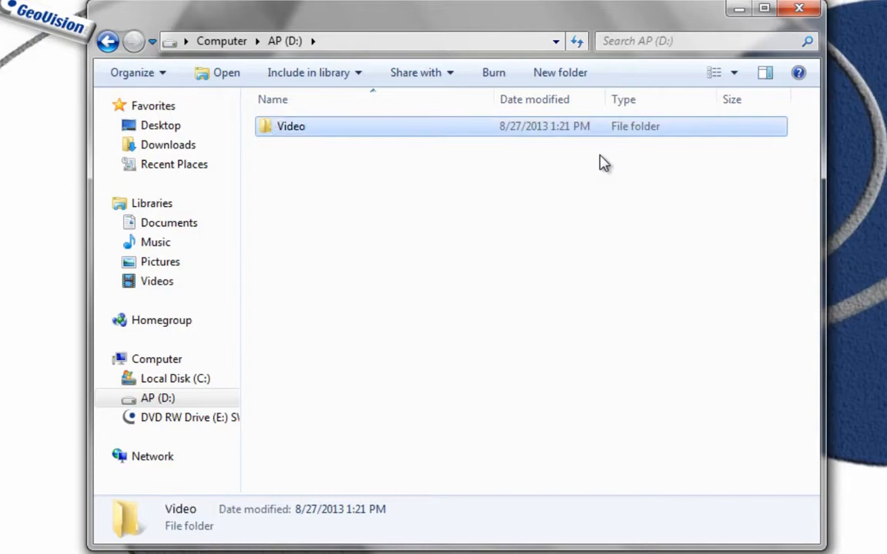
left_click(798, 8)
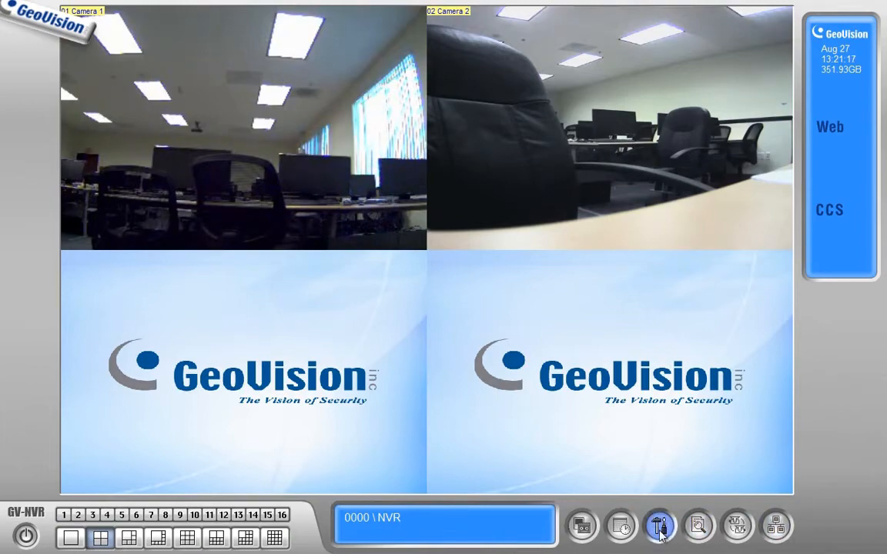
Reach General Setting's Storage Group Folder list showing Storage 1 at C:\GV-NVR\.
left_click(660, 525)
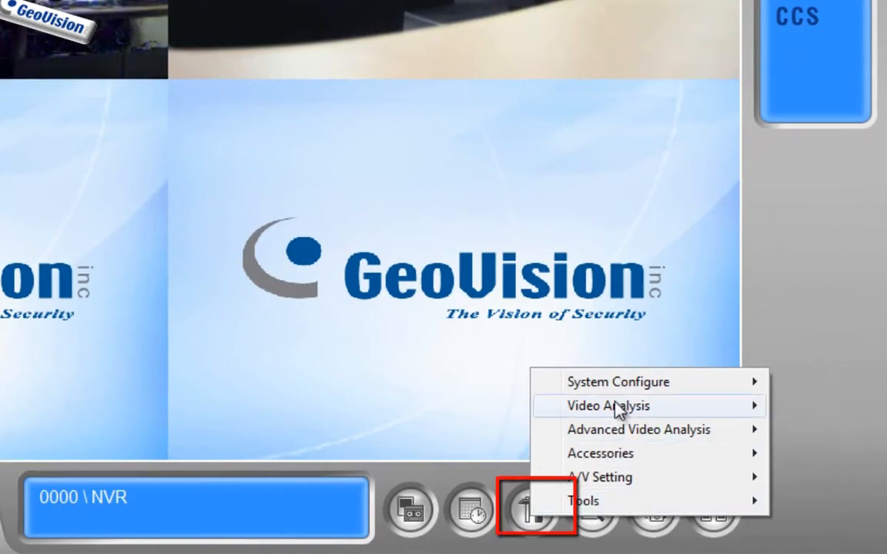
left_click(618, 381)
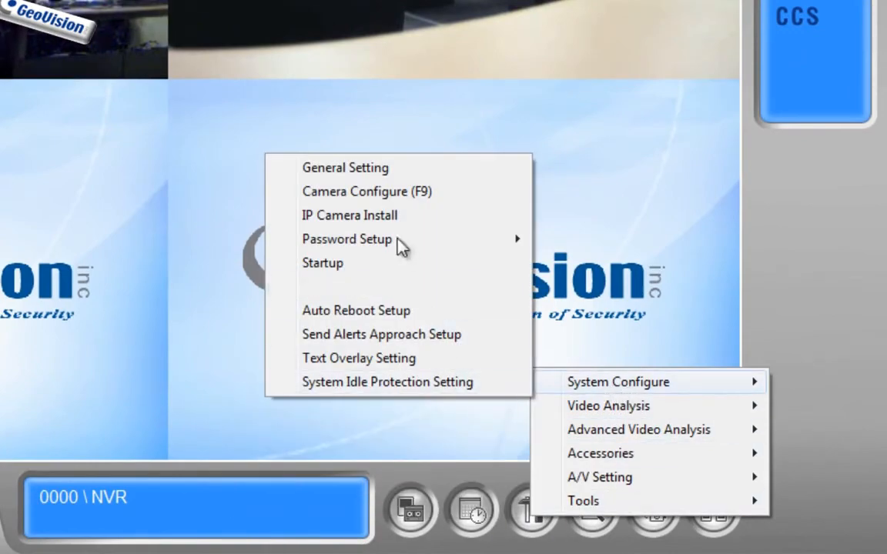
left_click(345, 167)
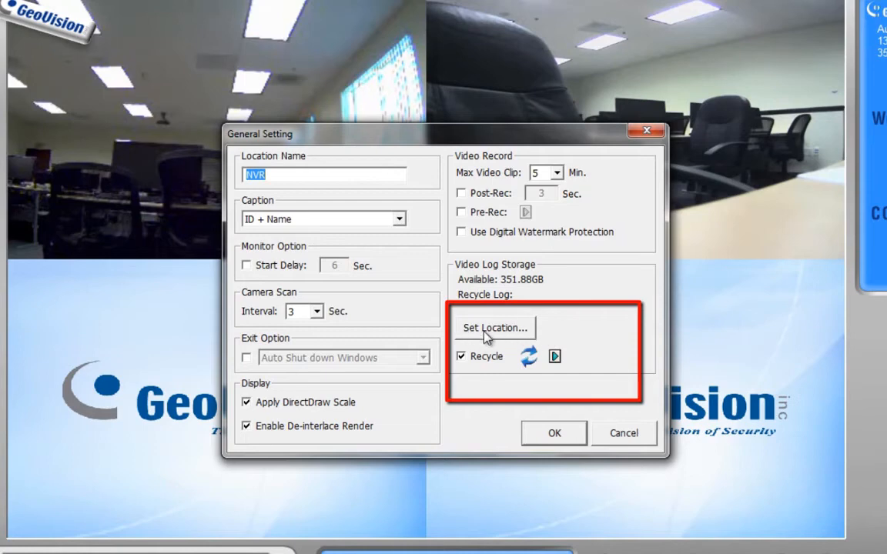
left_click(495, 328)
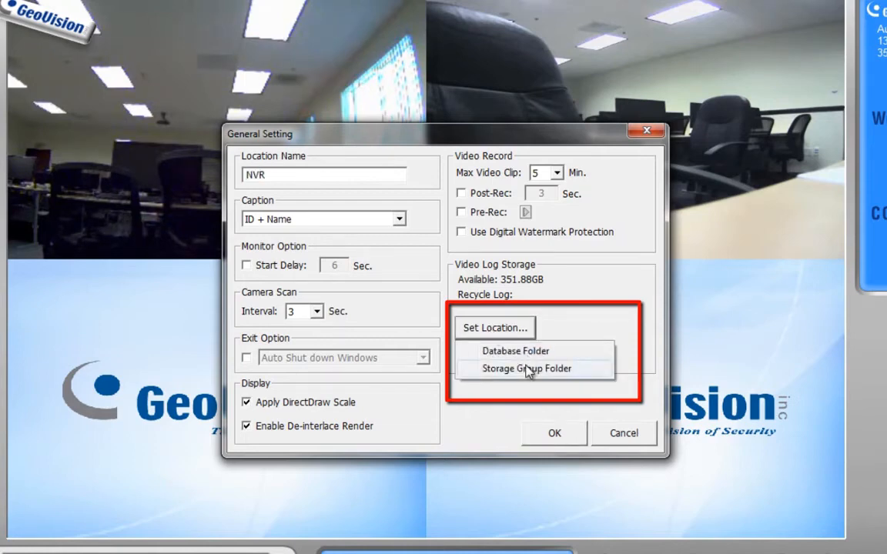
left_click(527, 368)
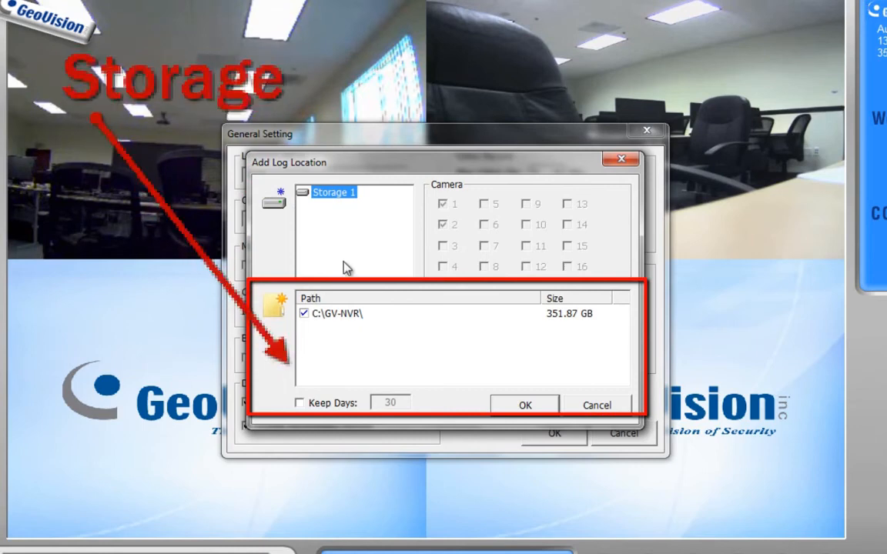
mouse_move(372, 270)
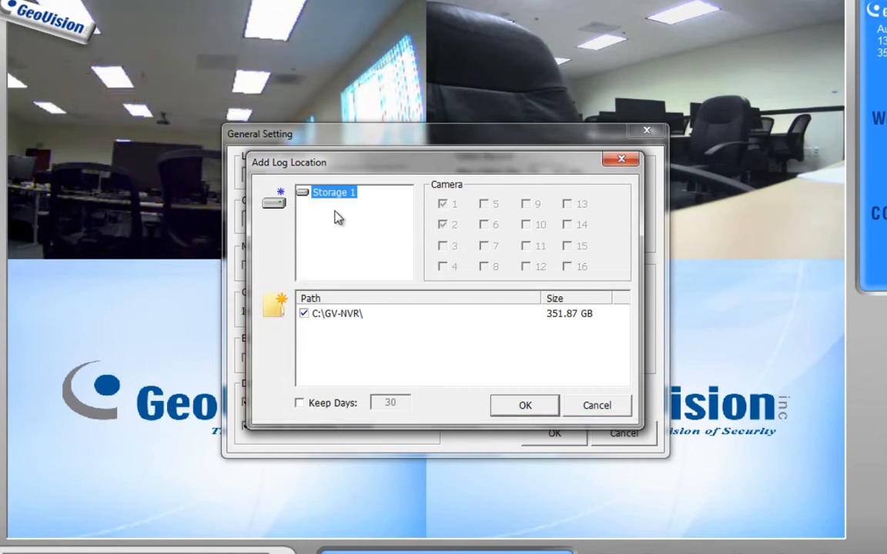
mouse_move(448, 276)
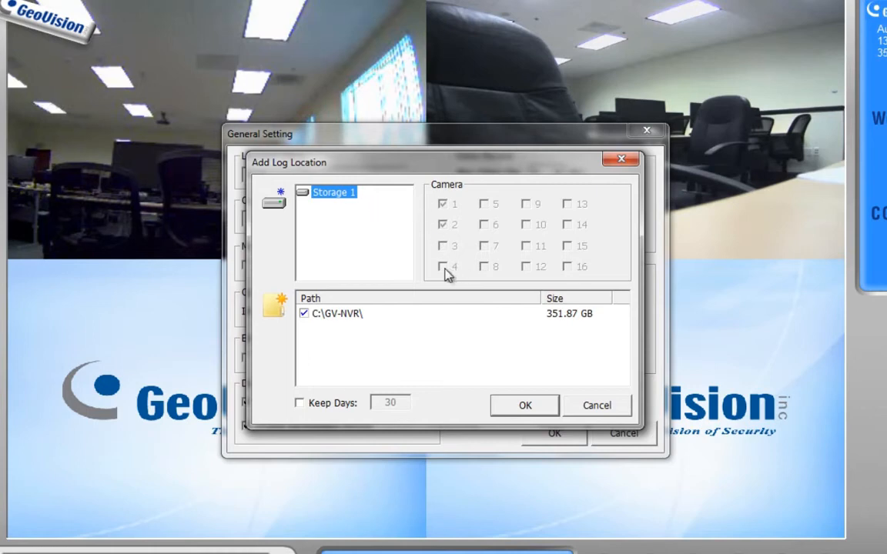
mouse_move(493, 278)
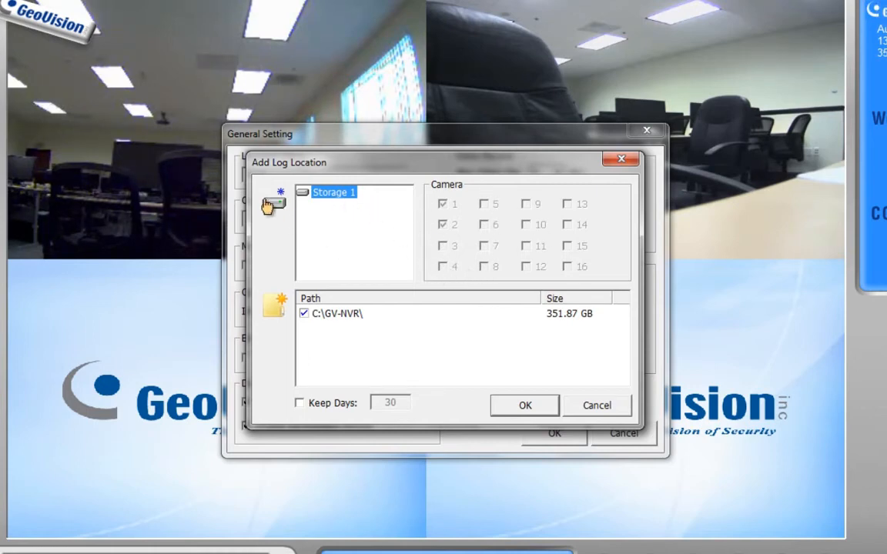
left_click(273, 192)
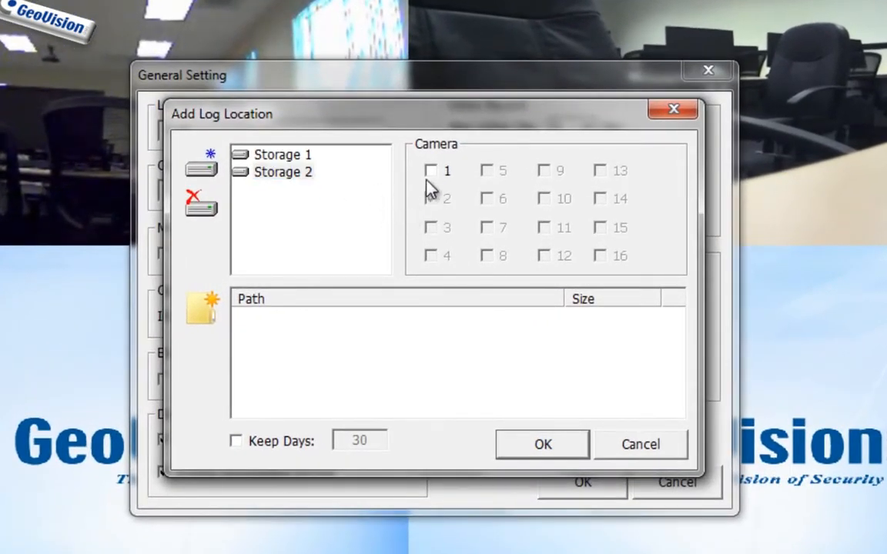
left_click(430, 198)
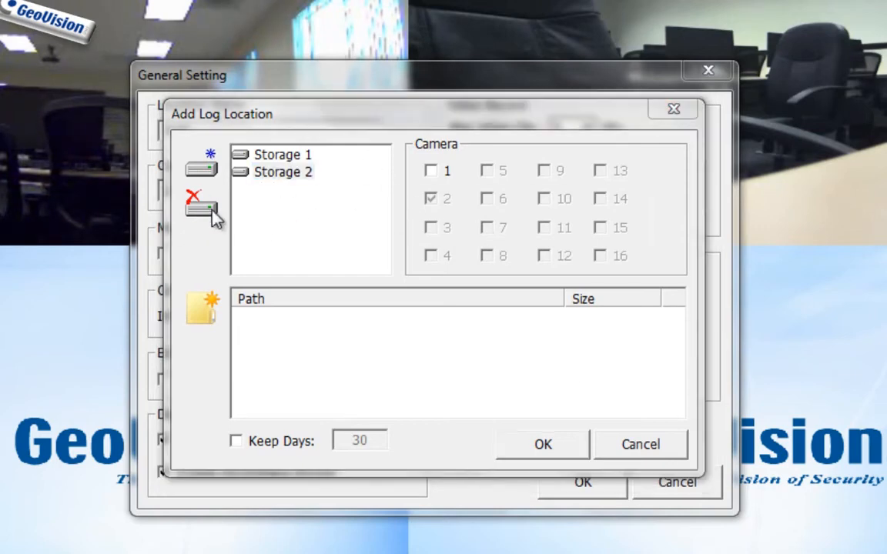
left_click(283, 154)
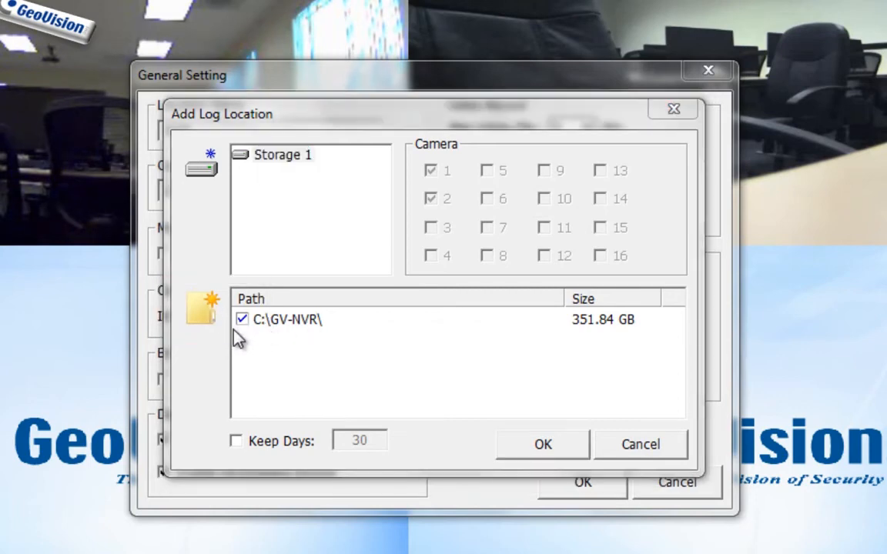
Add D:\Video as a new path for Storage 1 and confirm it.
left_click(202, 307)
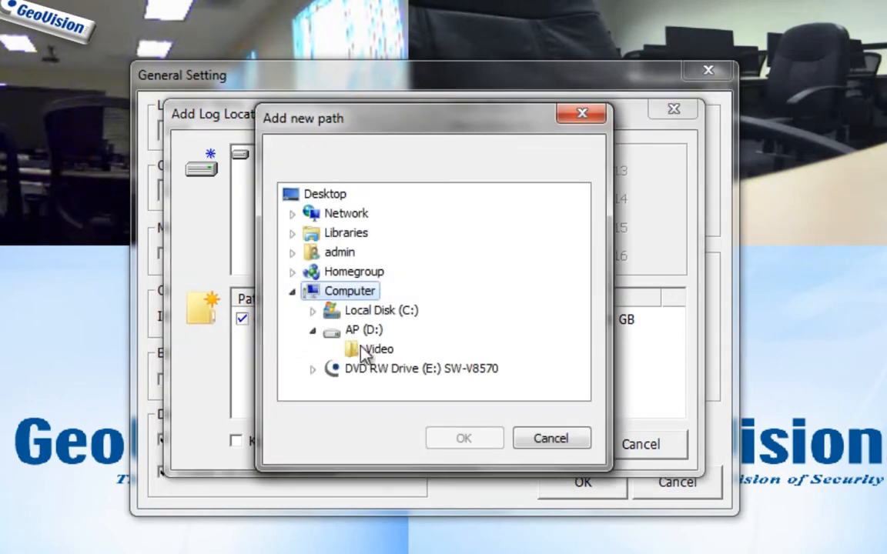
left_click(378, 349)
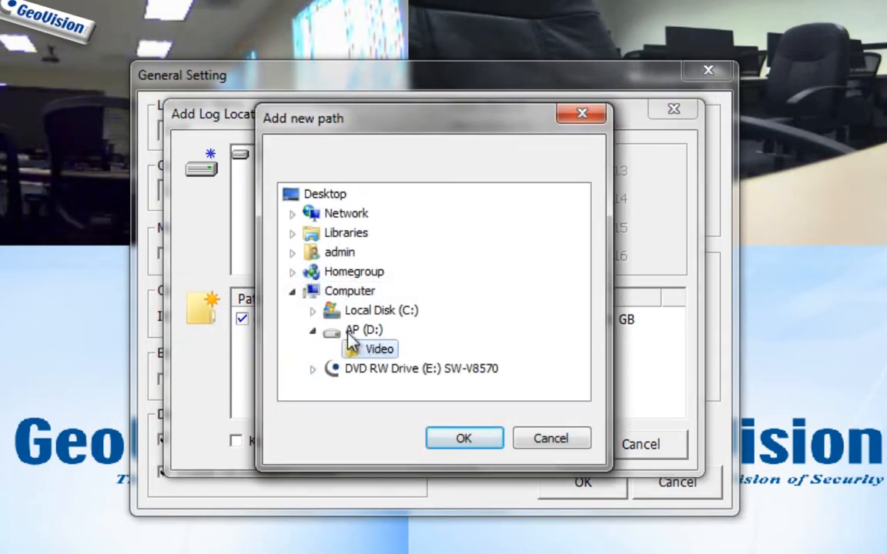
left_click(463, 437)
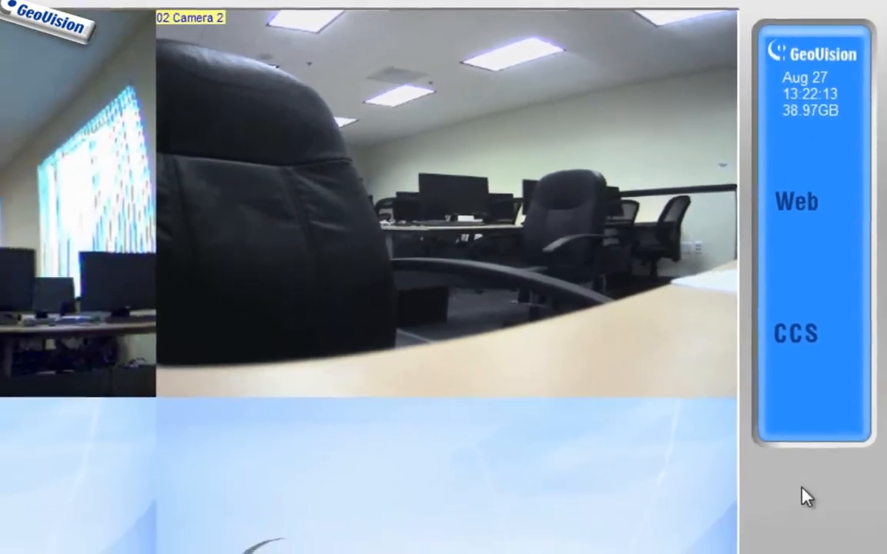
Confirm the storage dialogs, returning to live view with 38.97GB available.
left_click(100, 537)
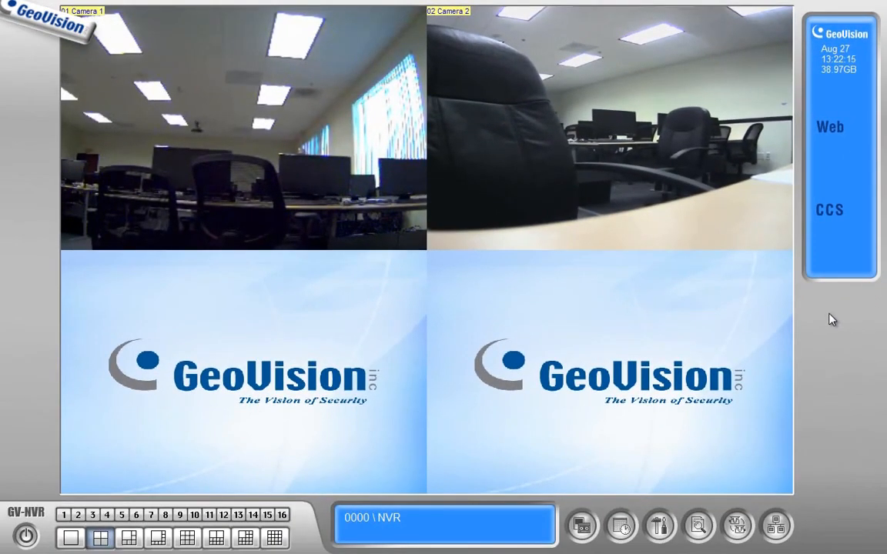